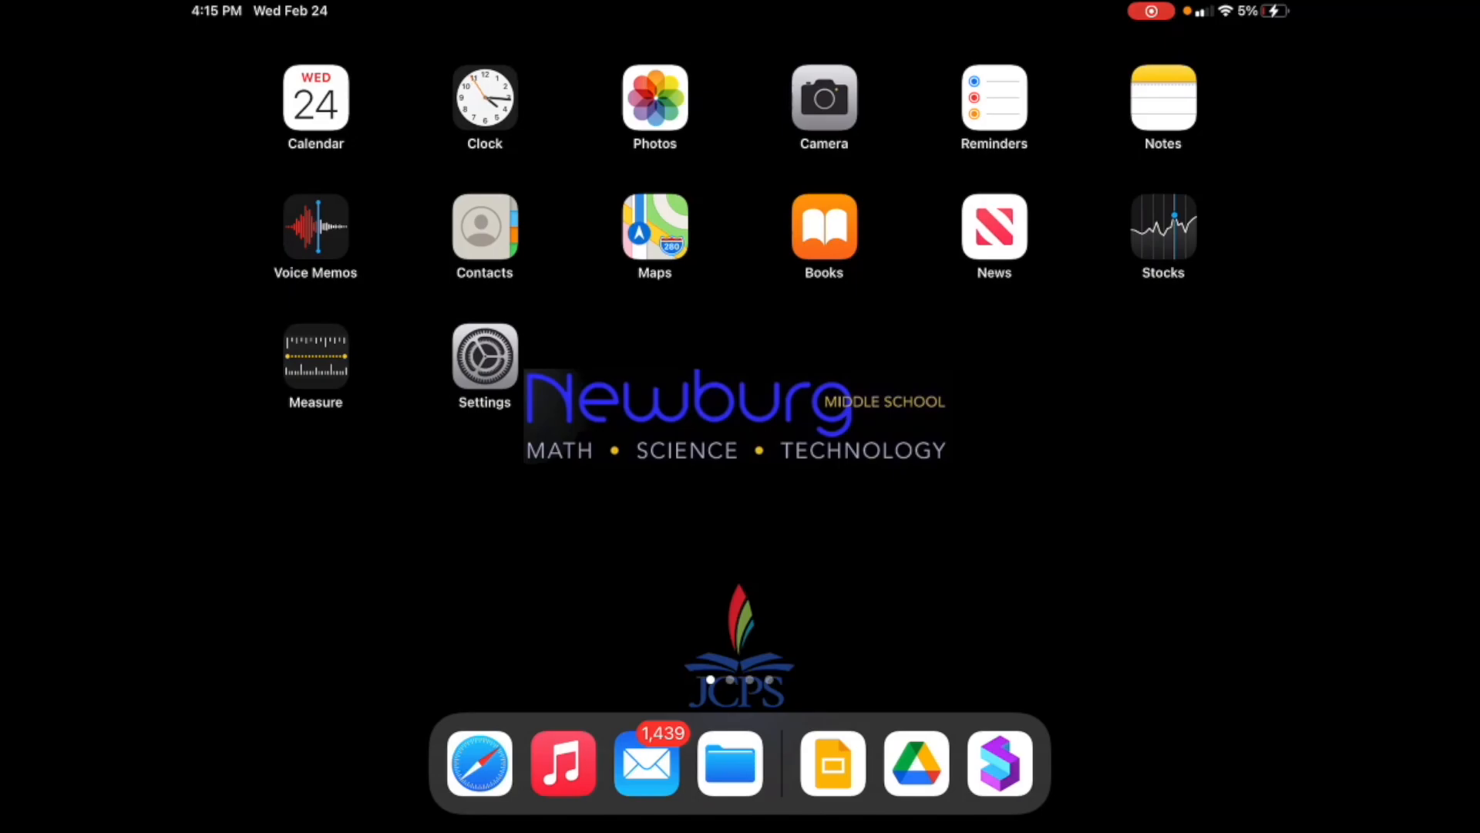
Search Google Drive for 'newscast' and open the 2021 Virtual Newscast presentation
scroll(left, 3)
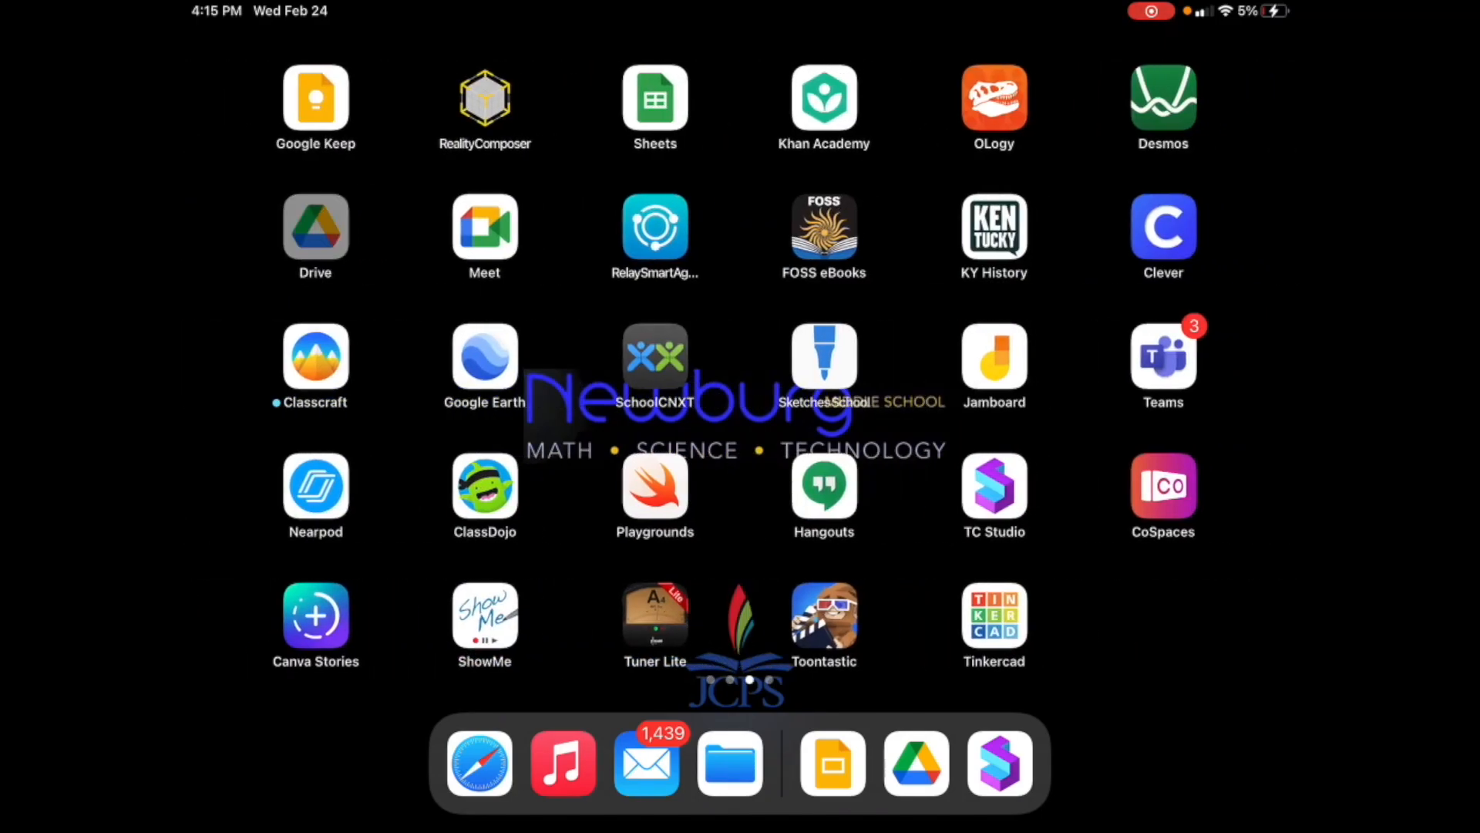
click(315, 230)
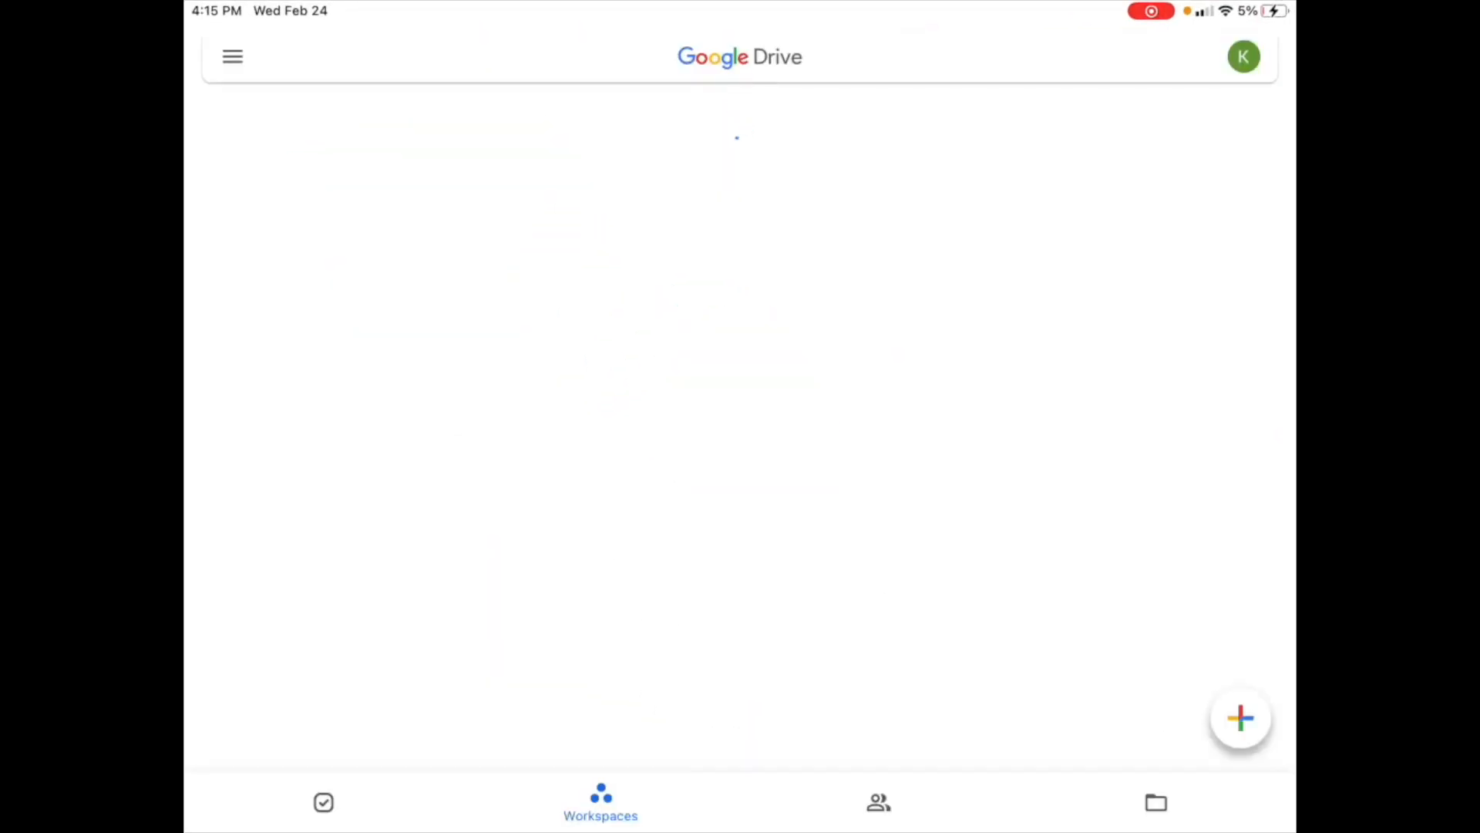
text(newscast)
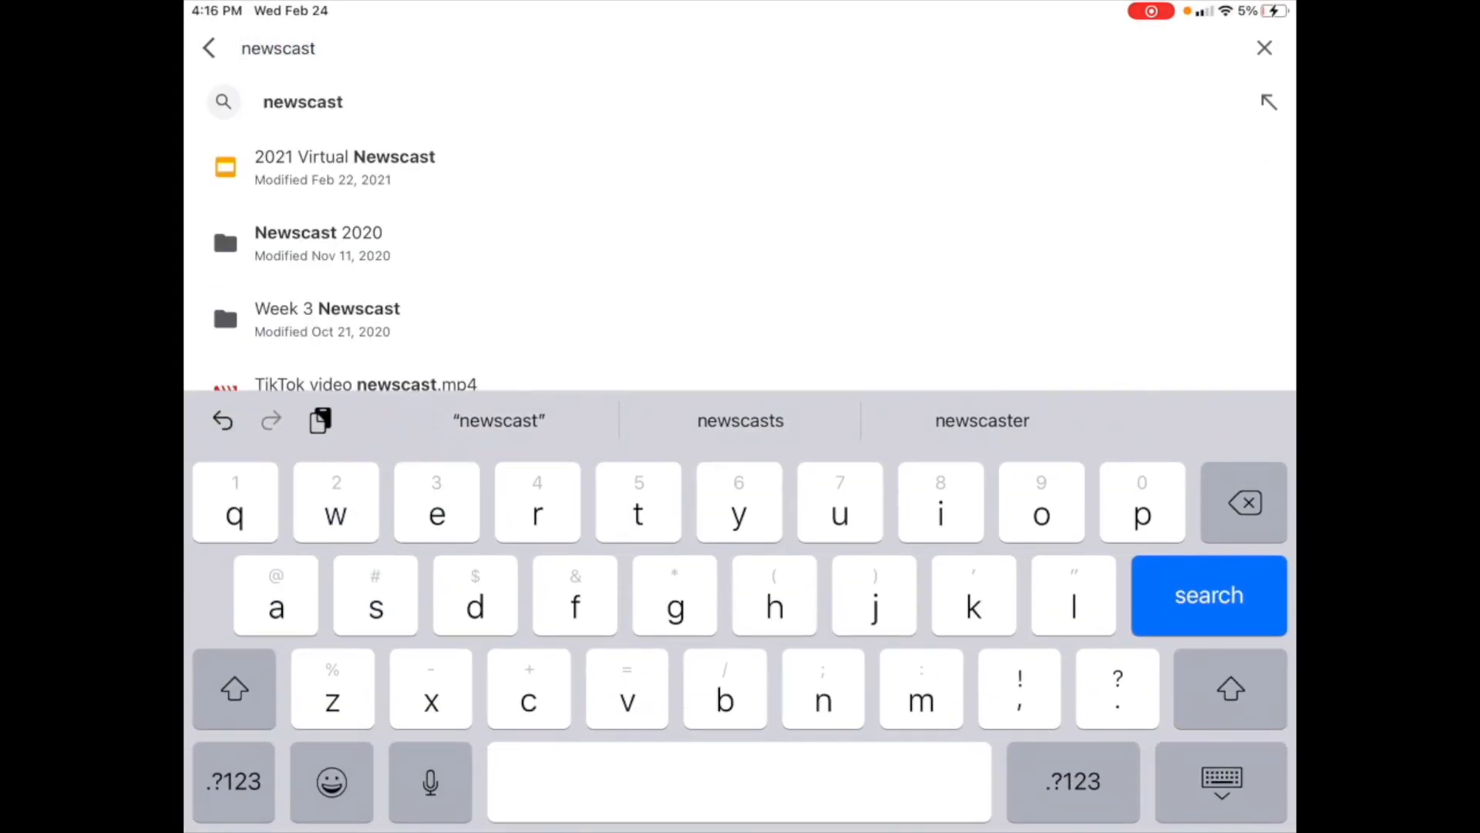
click(1208, 595)
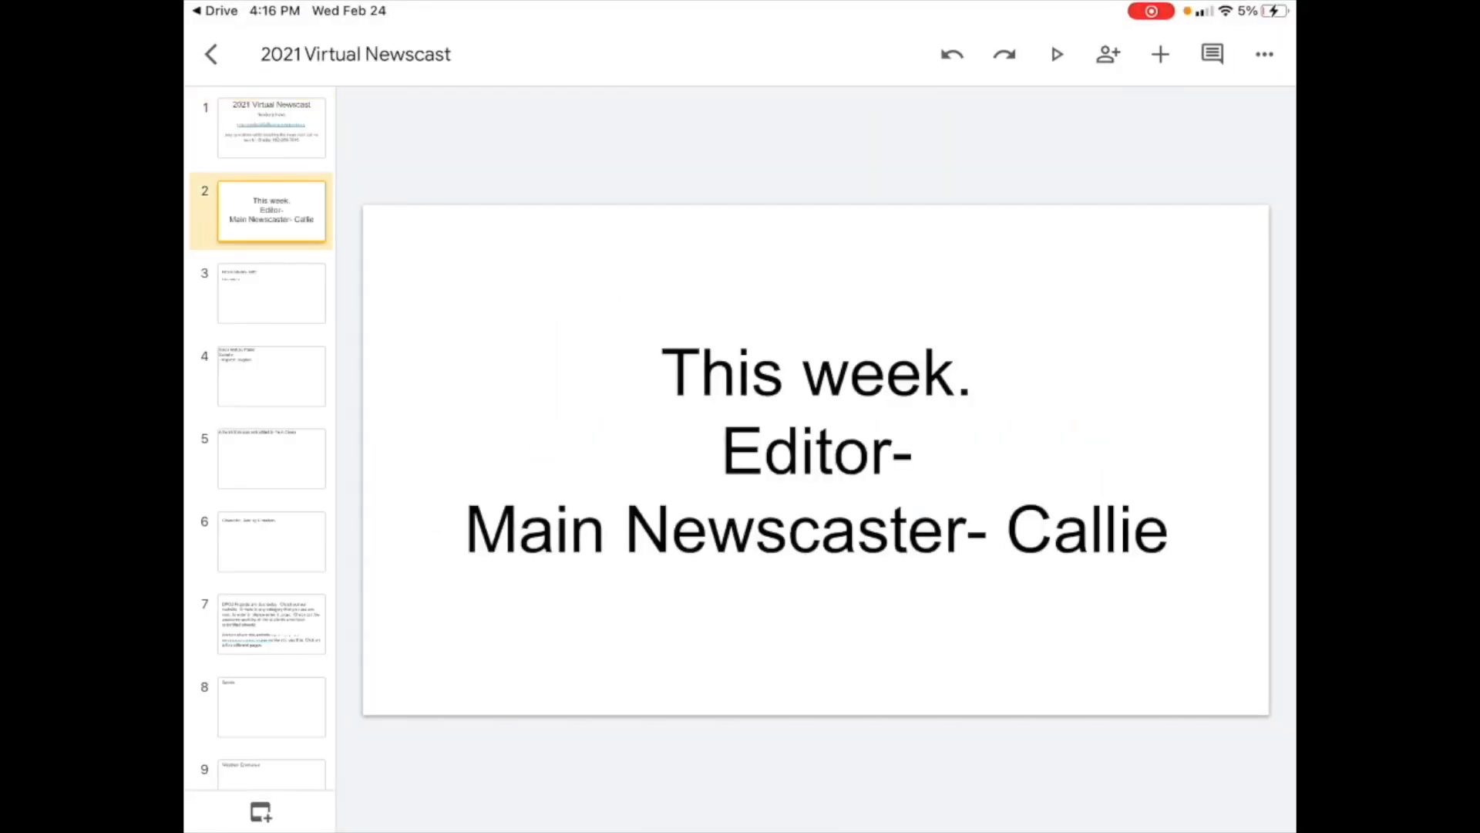
Review the Black History Poem and Sports slides of the newscast plan
click(271, 375)
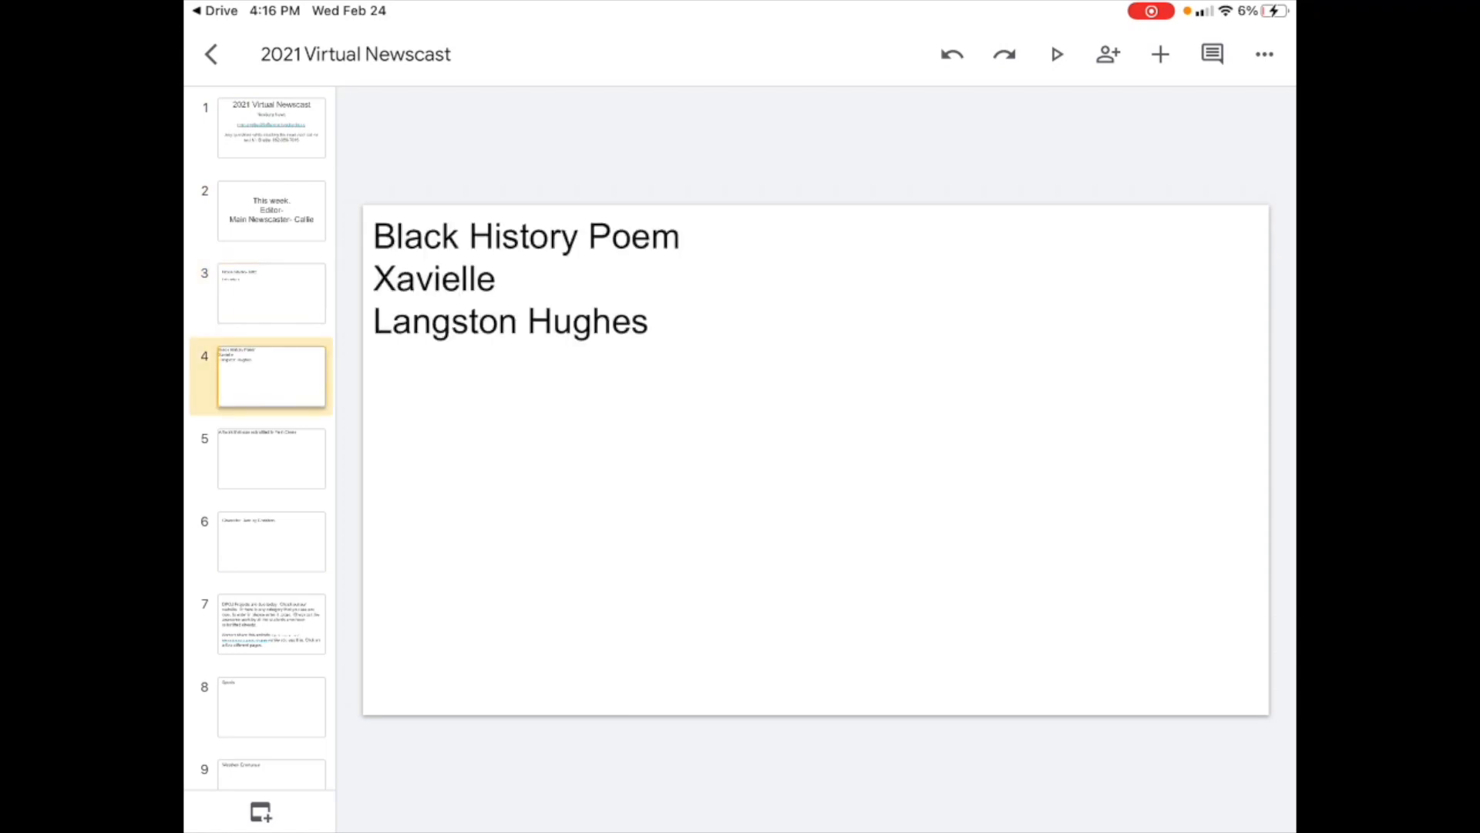
click(271, 706)
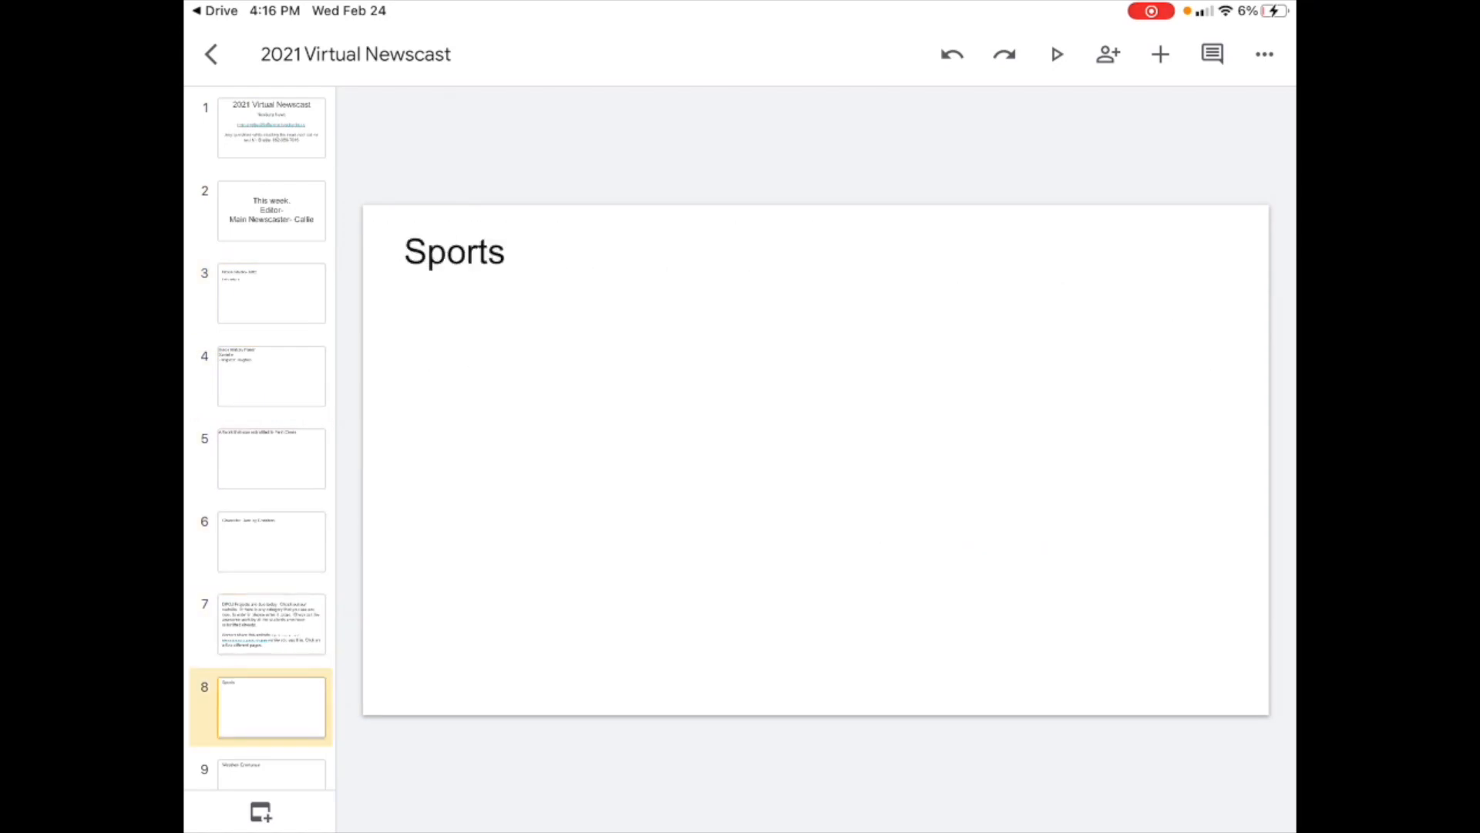
click(271, 623)
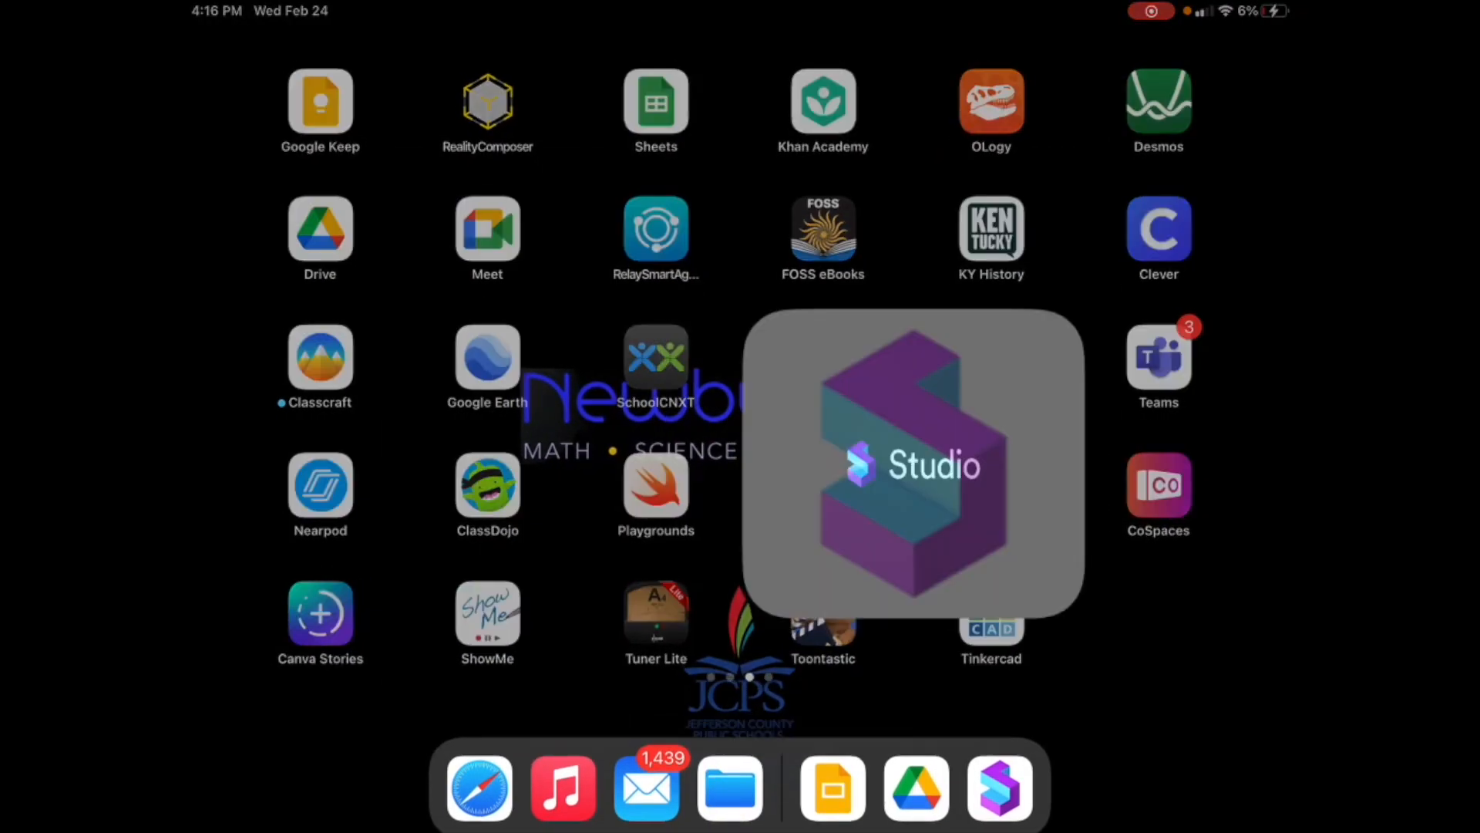
Create a News Studio project titled 'Newburg News' with the date as subtitle
click(999, 787)
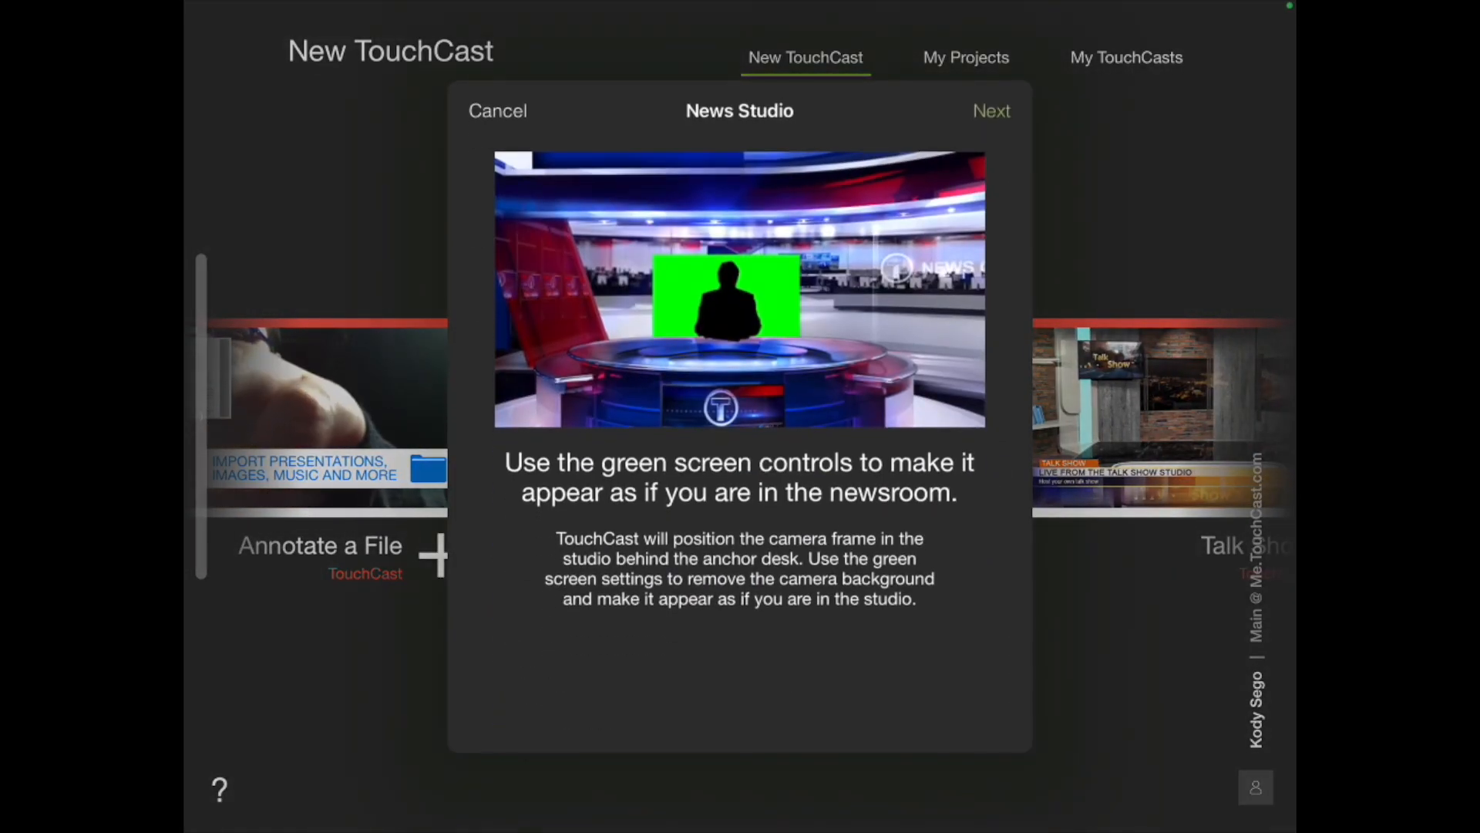
click(990, 110)
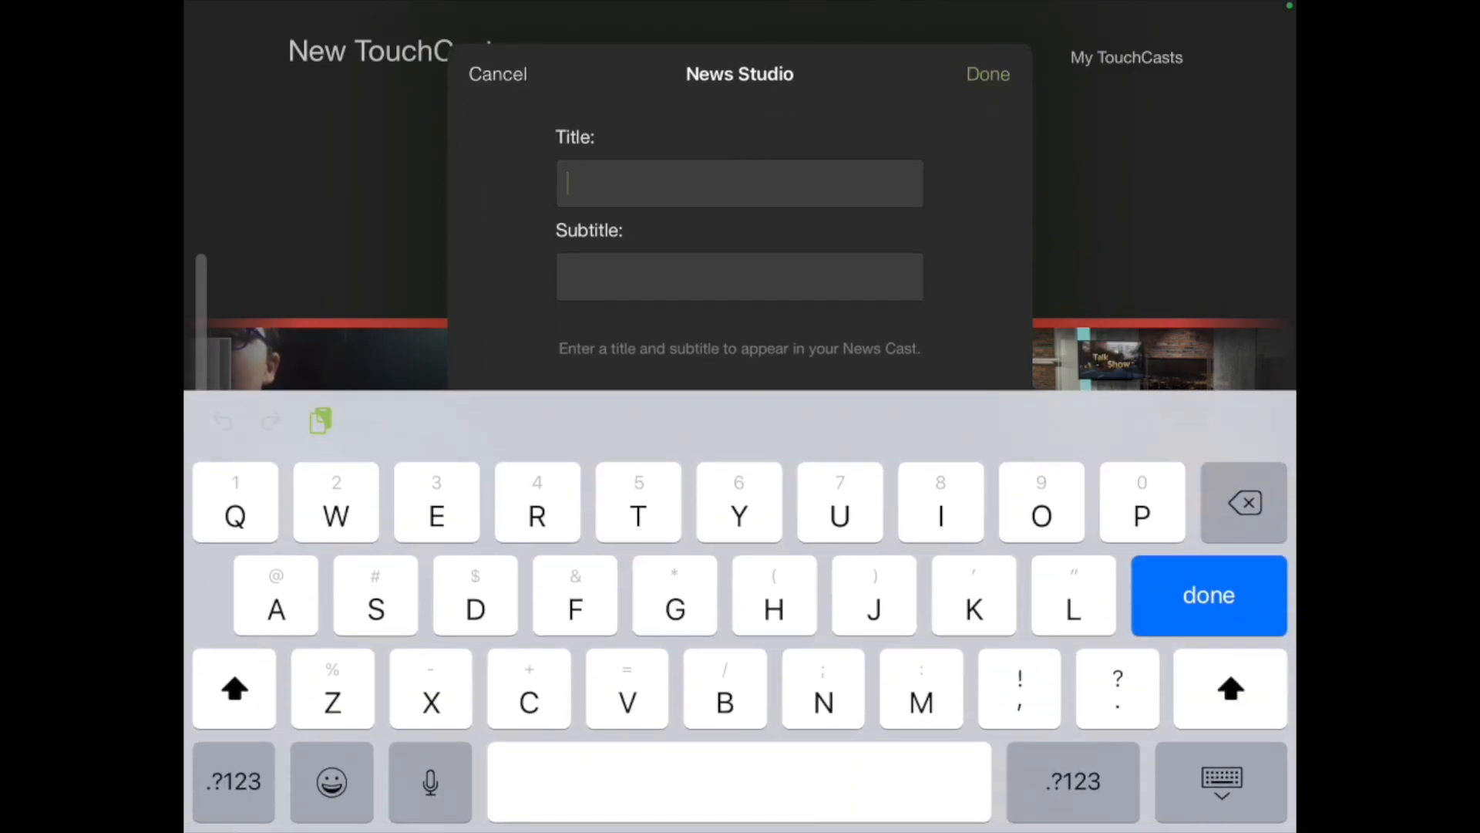
text(Newburg News)
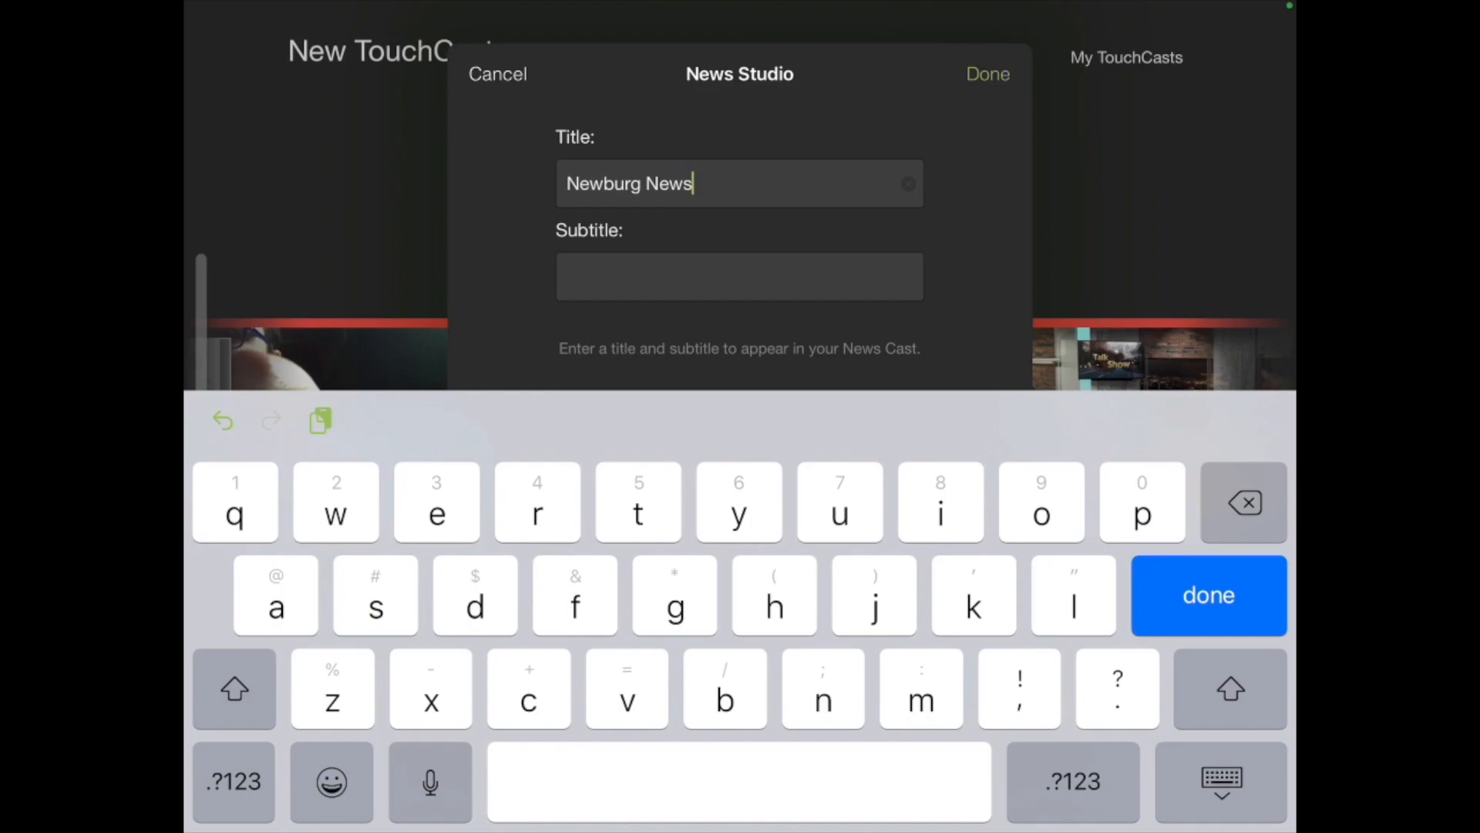
click(739, 276)
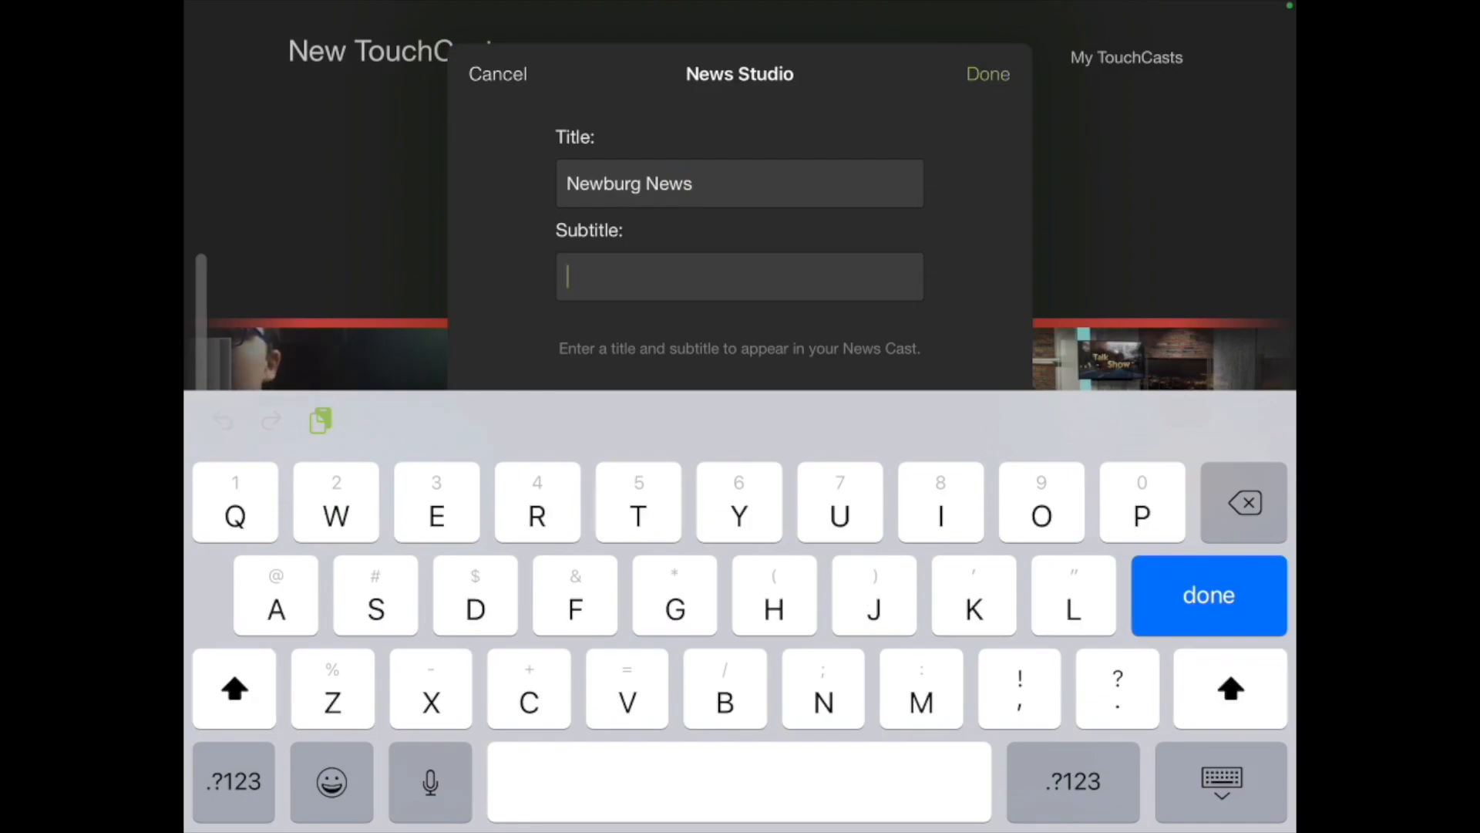
text(2/2)
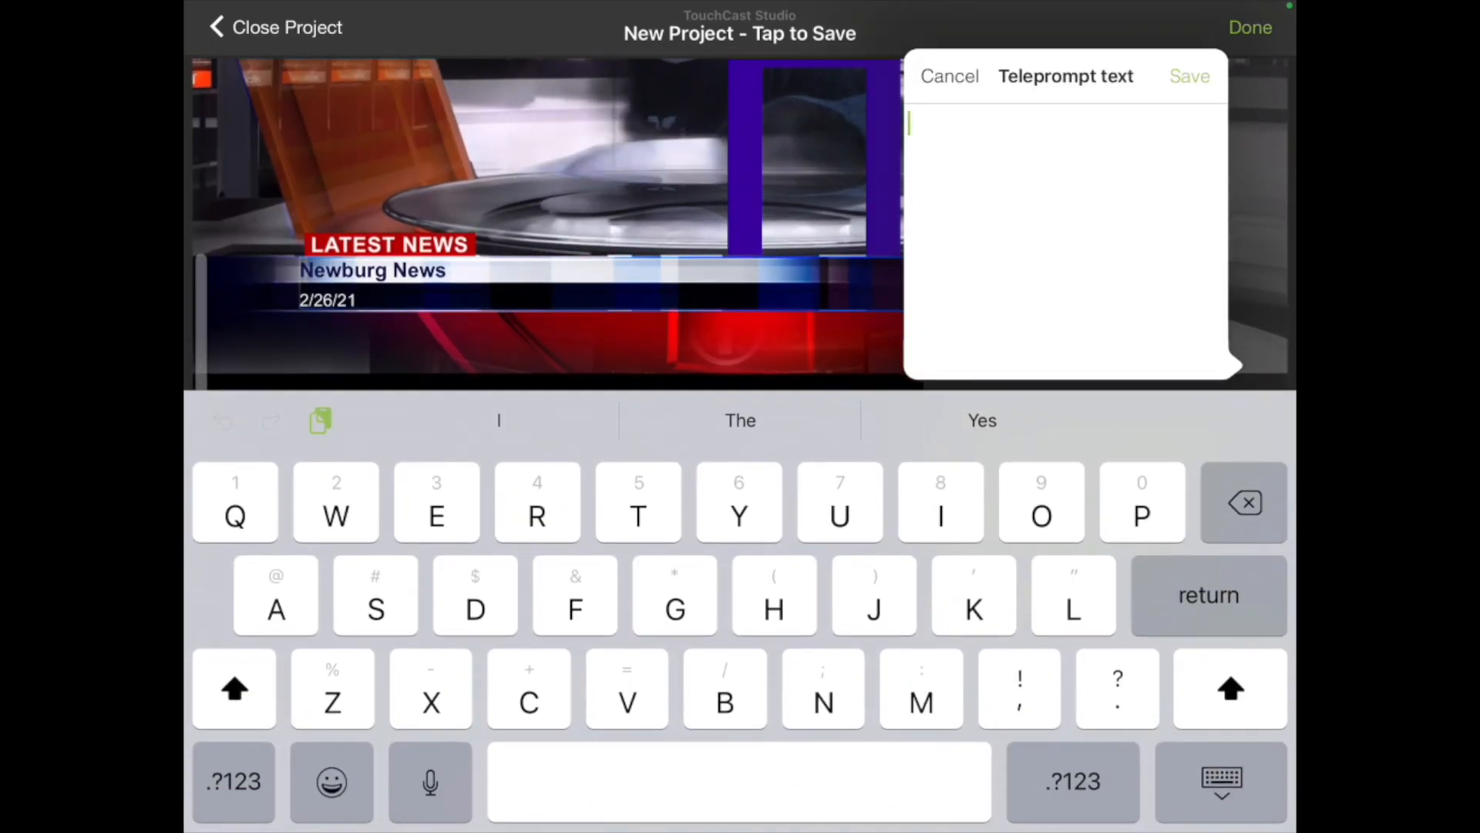
Save the teleprompter script 'Hi welcome to Newburg News'
text(Hi)
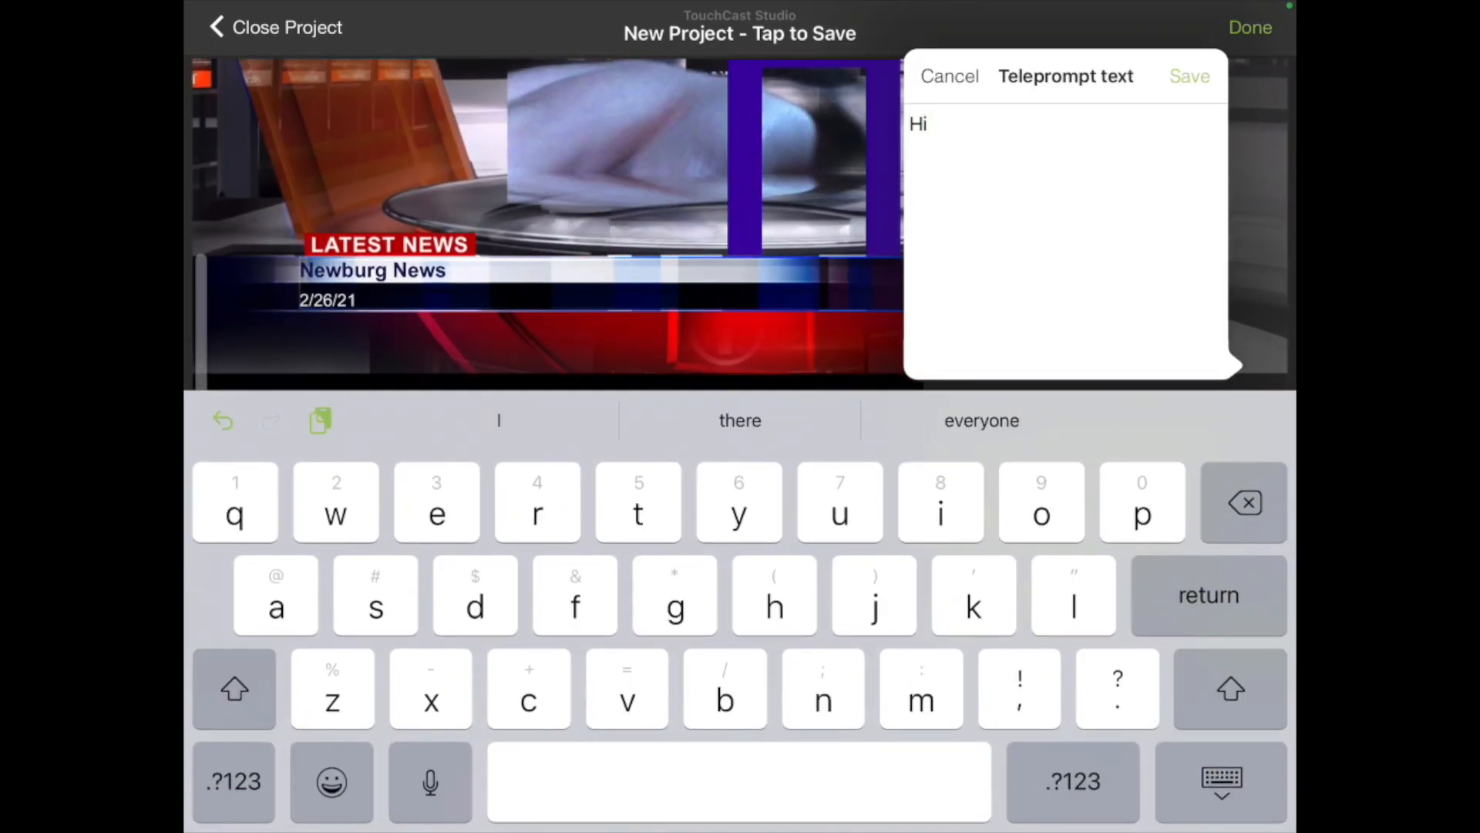
text(welcome to Newbur)
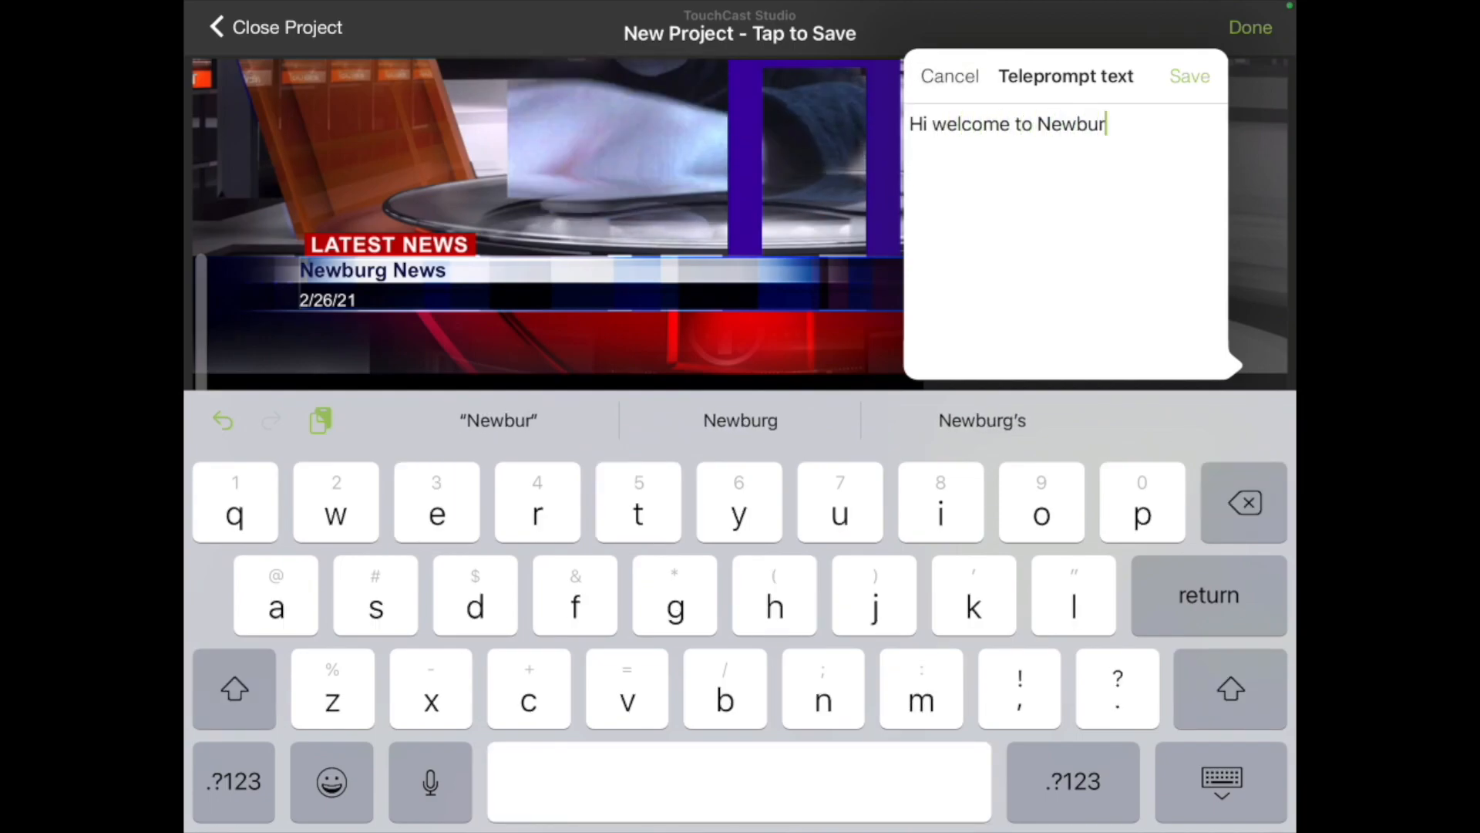
click(1189, 75)
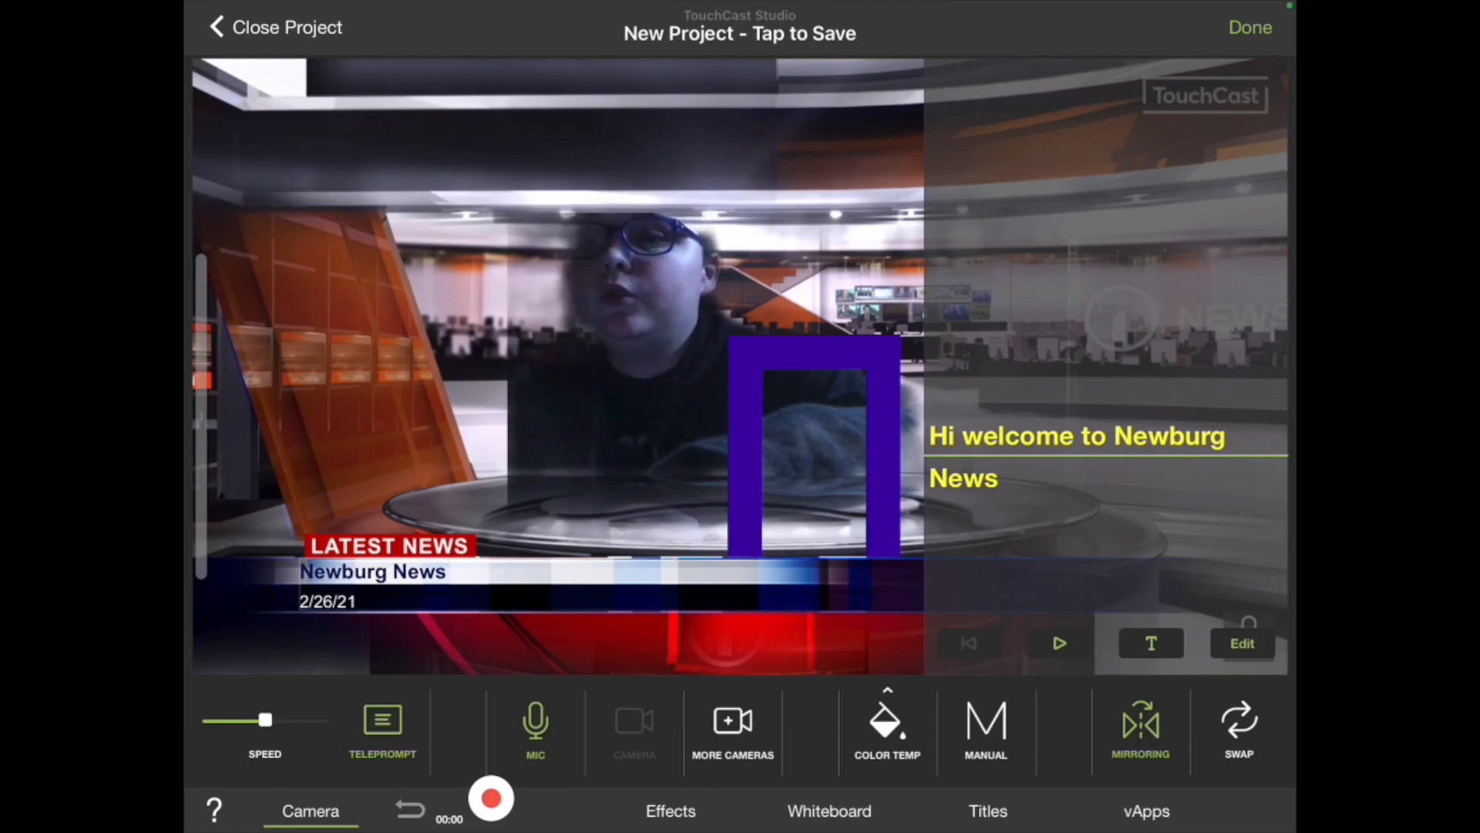
Record a short take of the anchor reading the teleprompter greeting
click(490, 798)
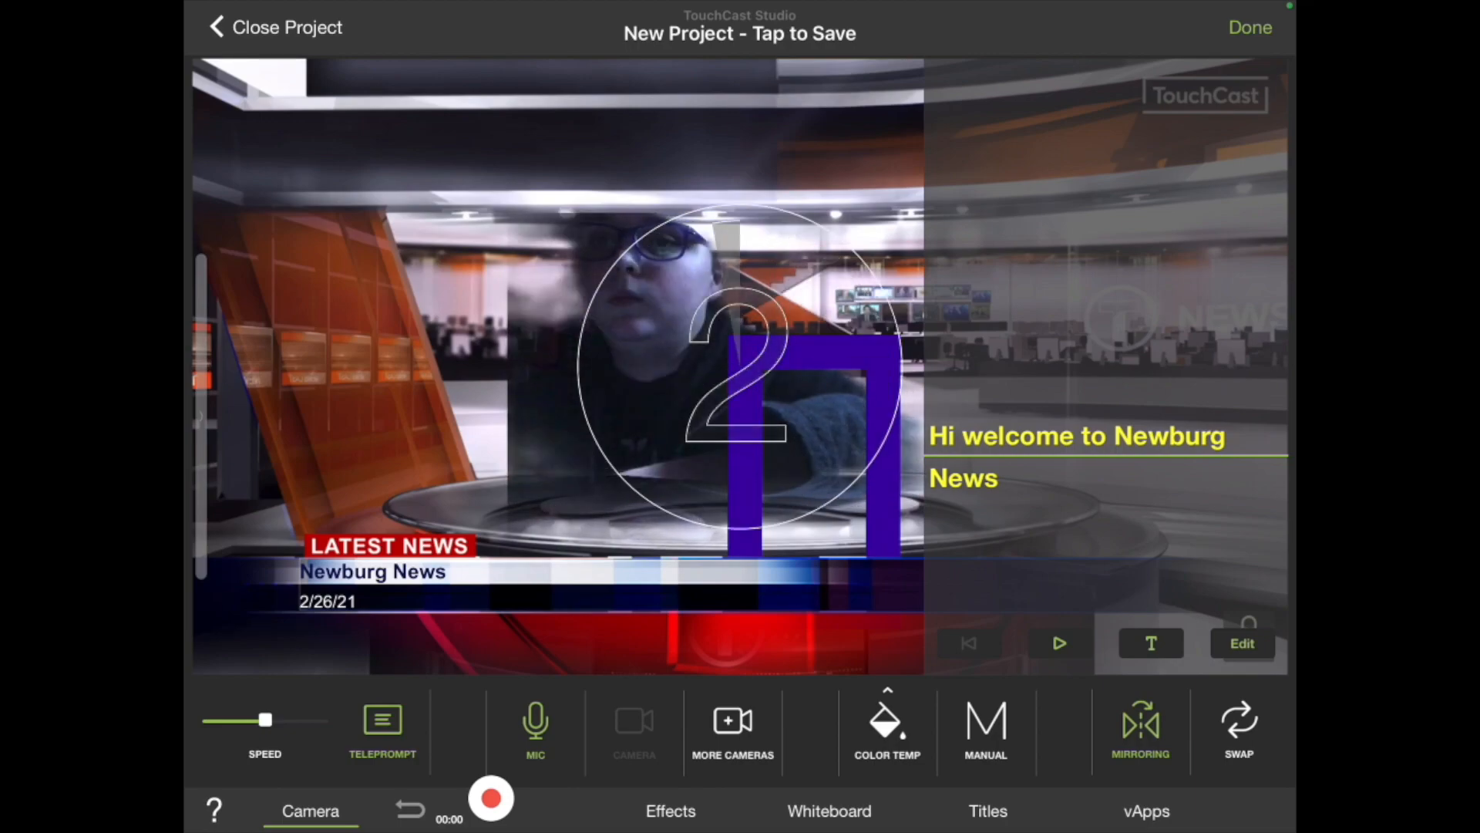
click(490, 799)
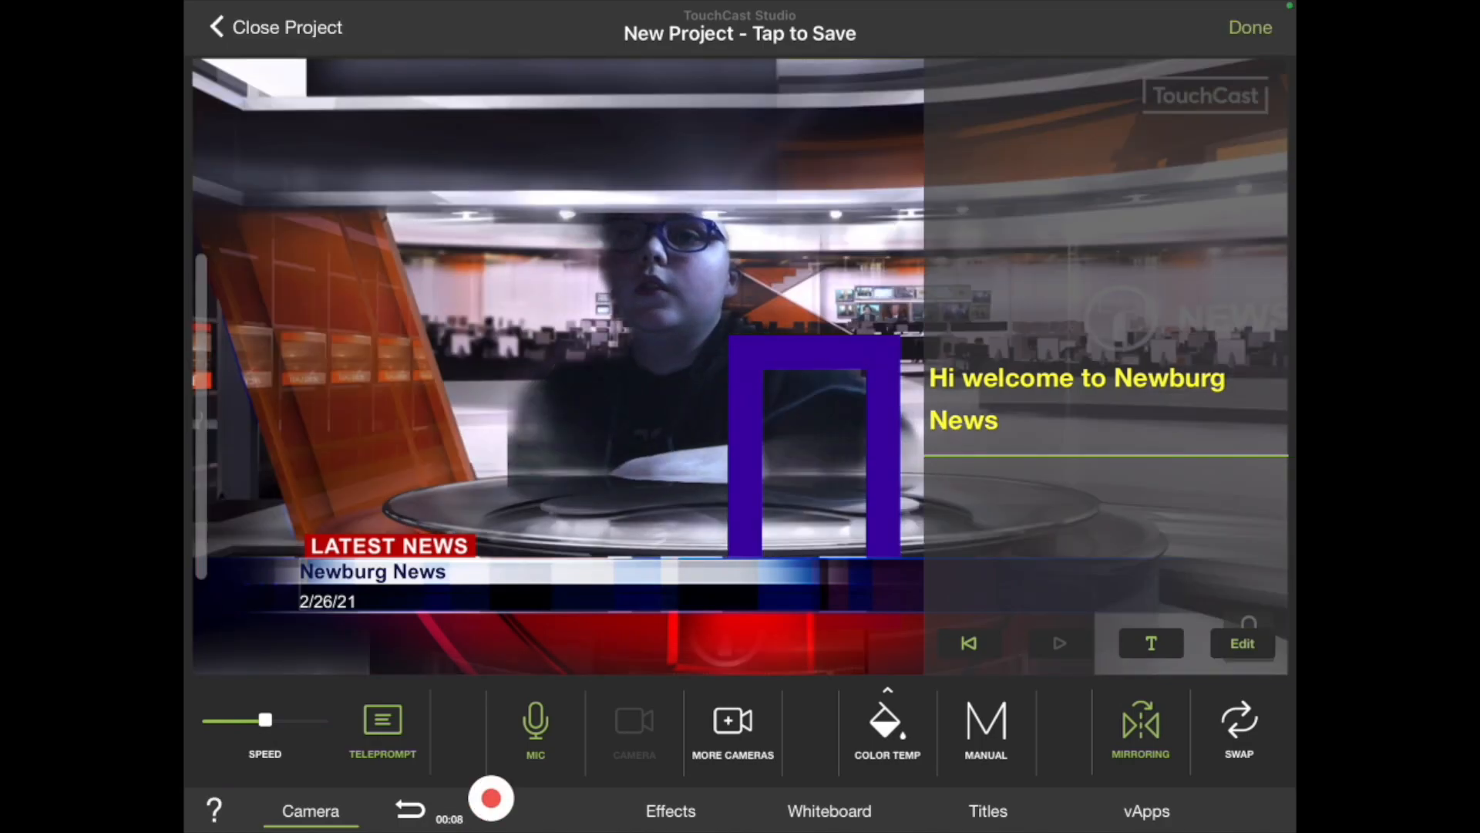
click(490, 798)
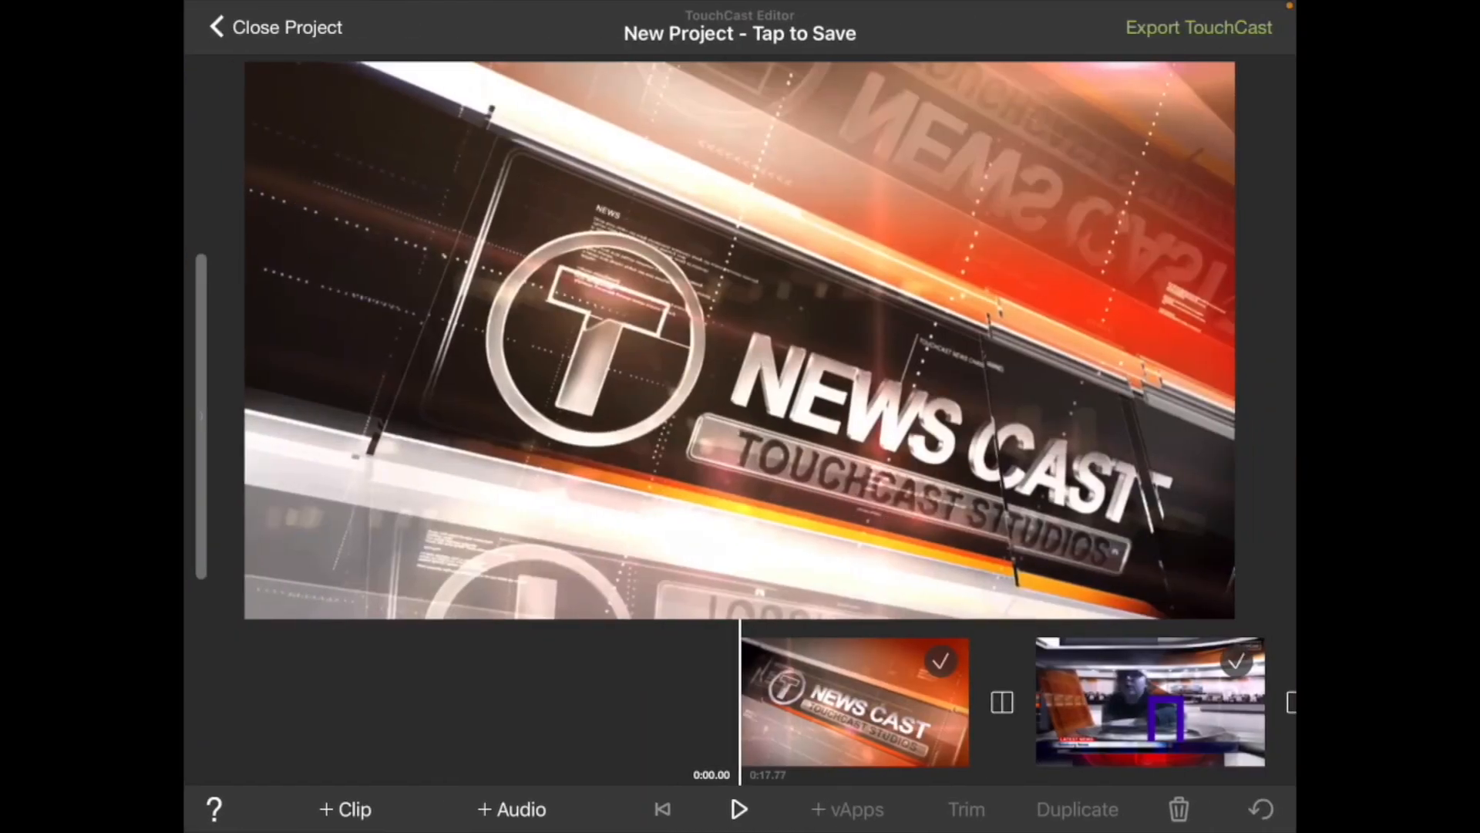
Preview the News Cast intro and add a second camera clip recorded in Studio
click(739, 809)
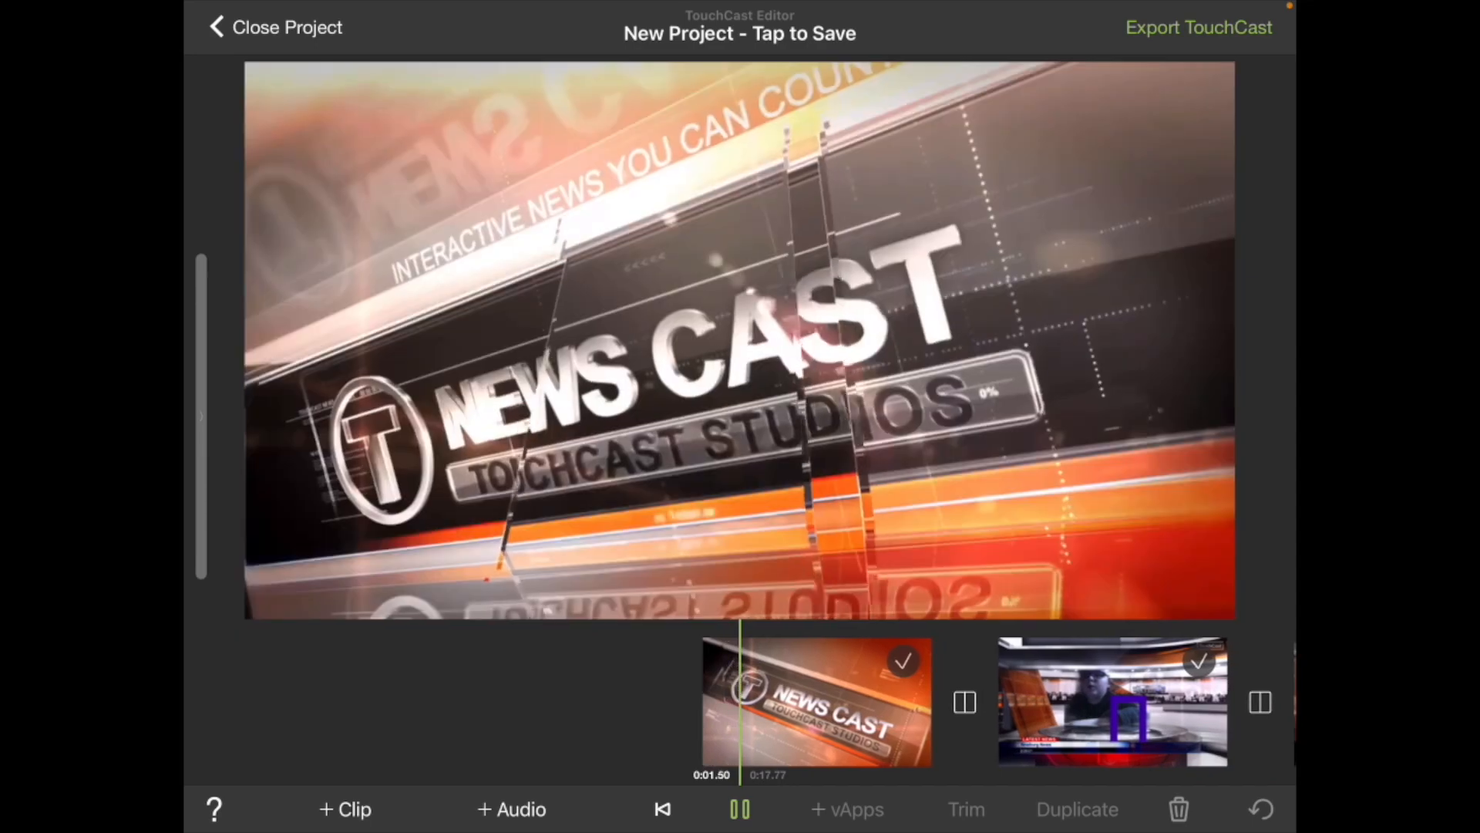
click(739, 809)
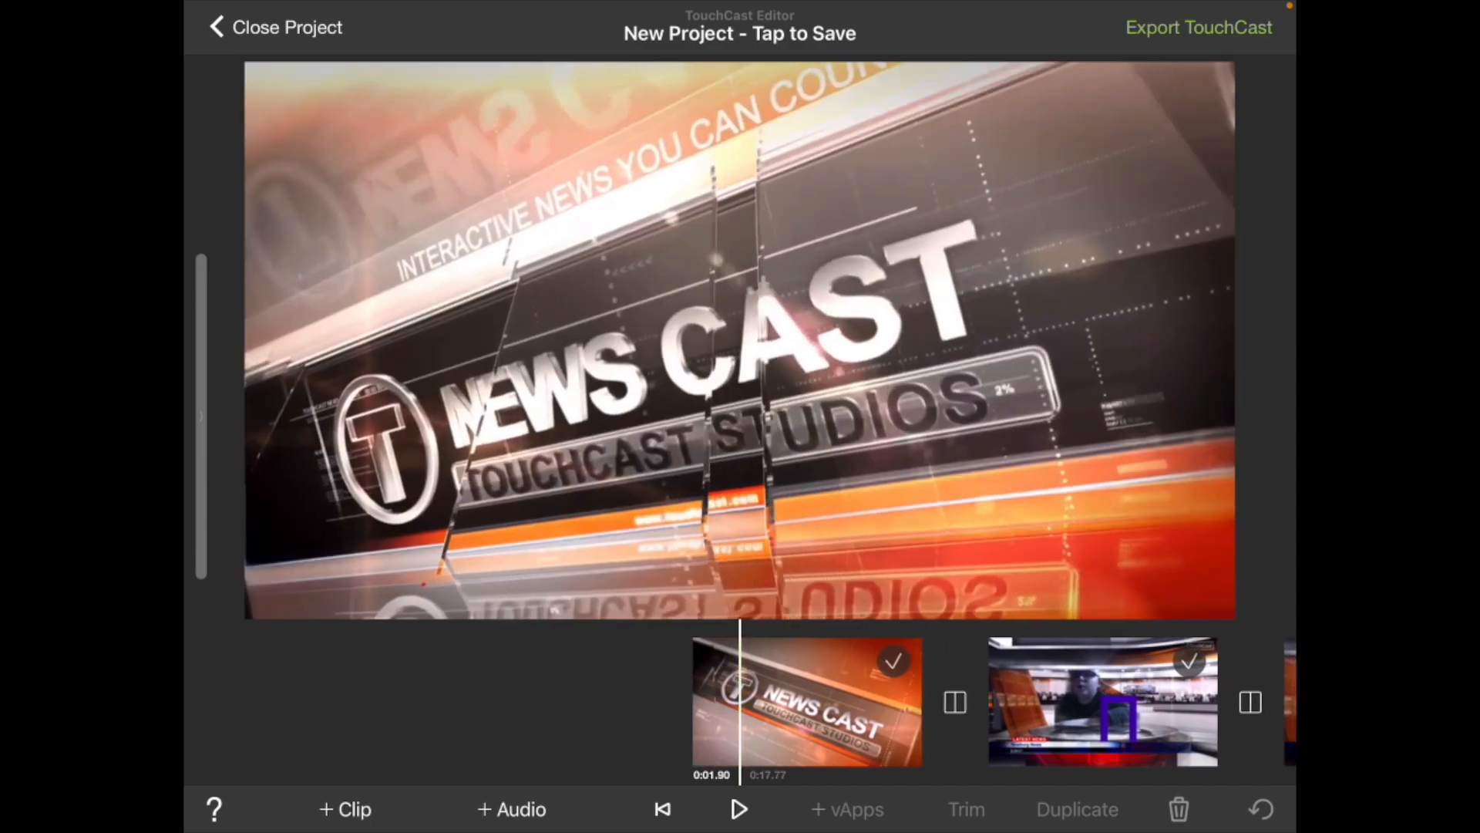
click(345, 809)
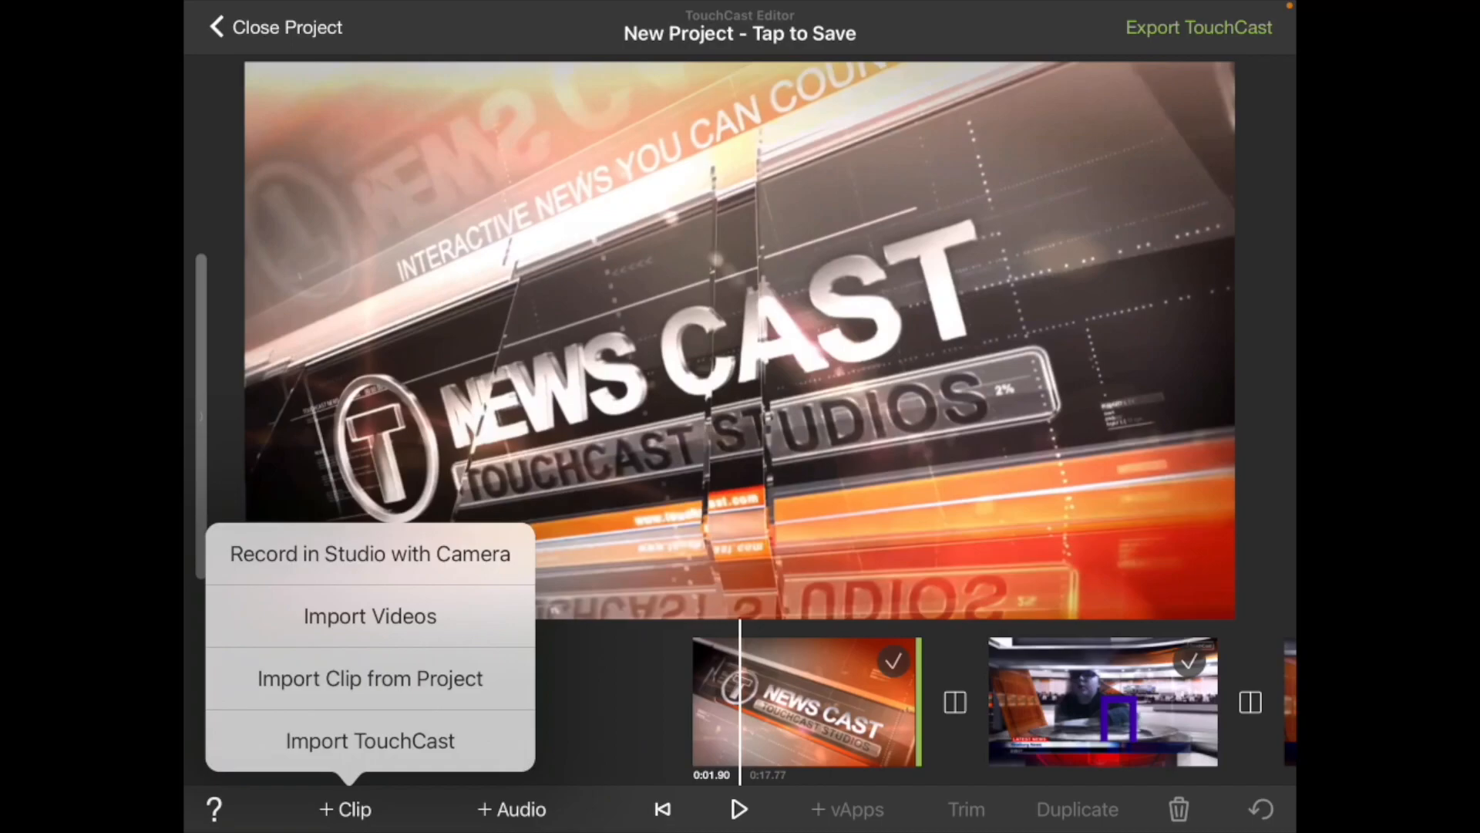
click(346, 809)
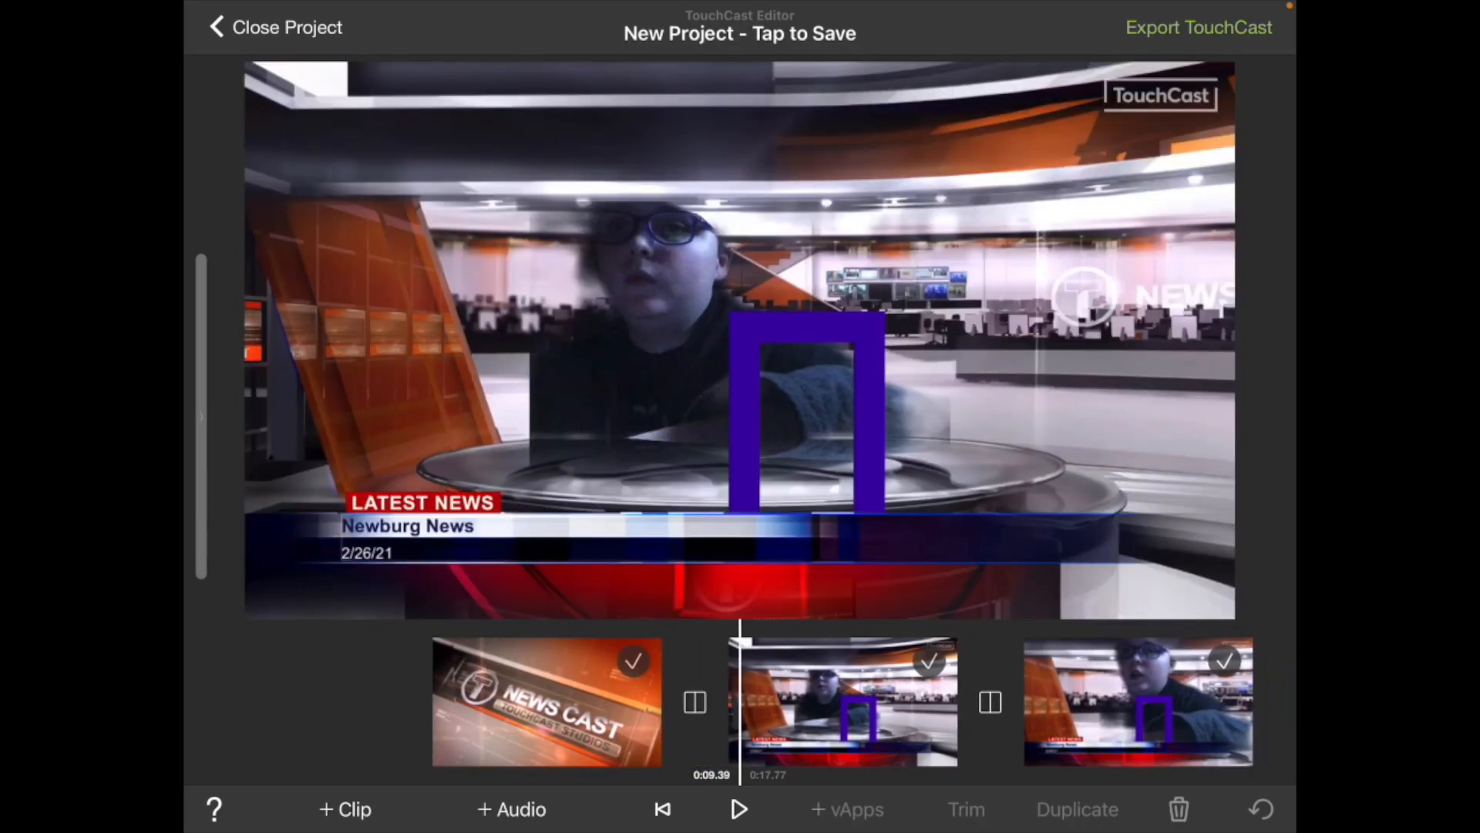
click(964, 809)
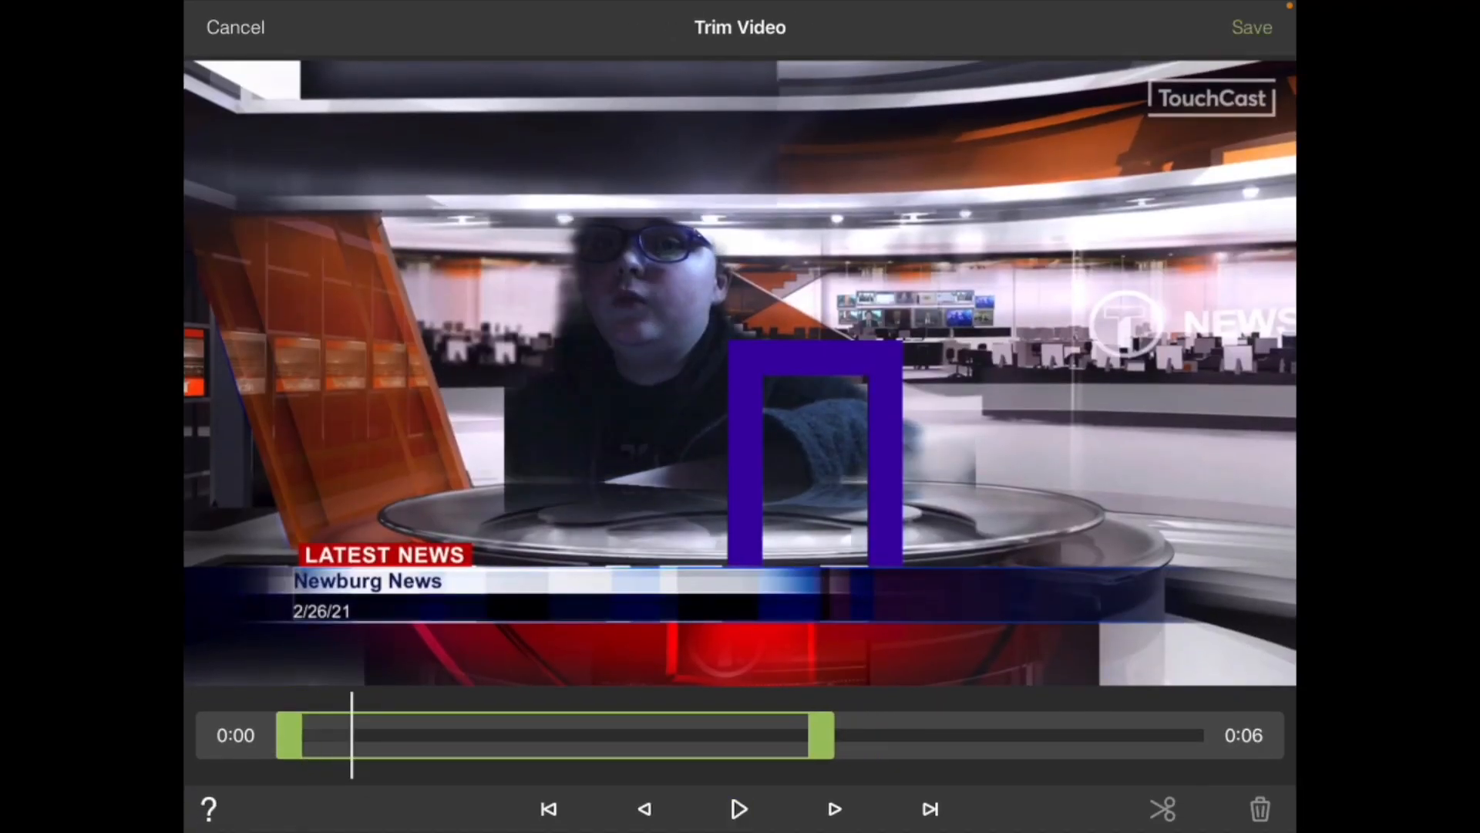
Trim the anchor clip so the intro and clip run about twelve seconds
drag(829, 734, 687, 734)
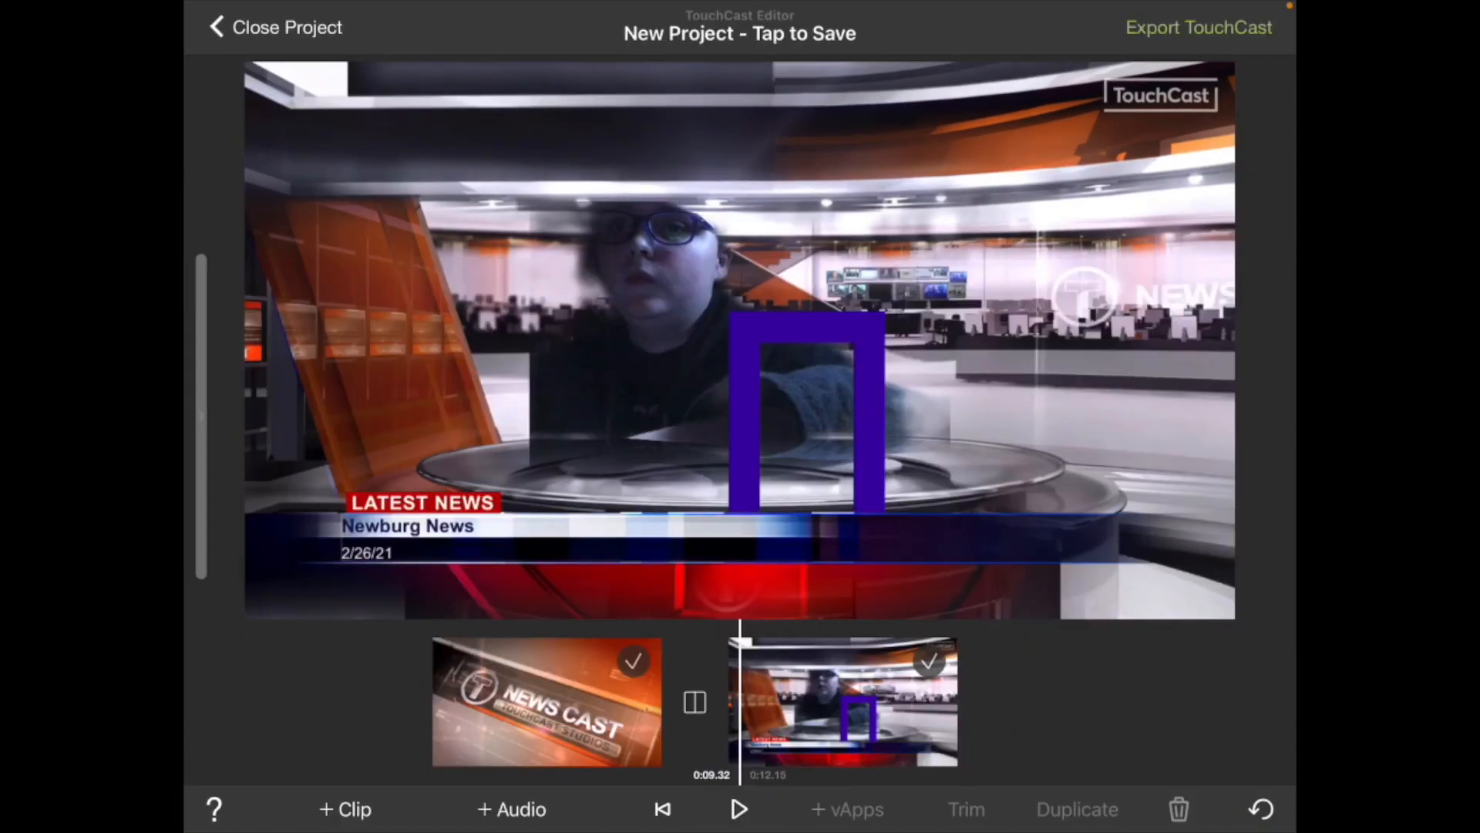
Export the newscast as a video titled 2/26/21
click(739, 33)
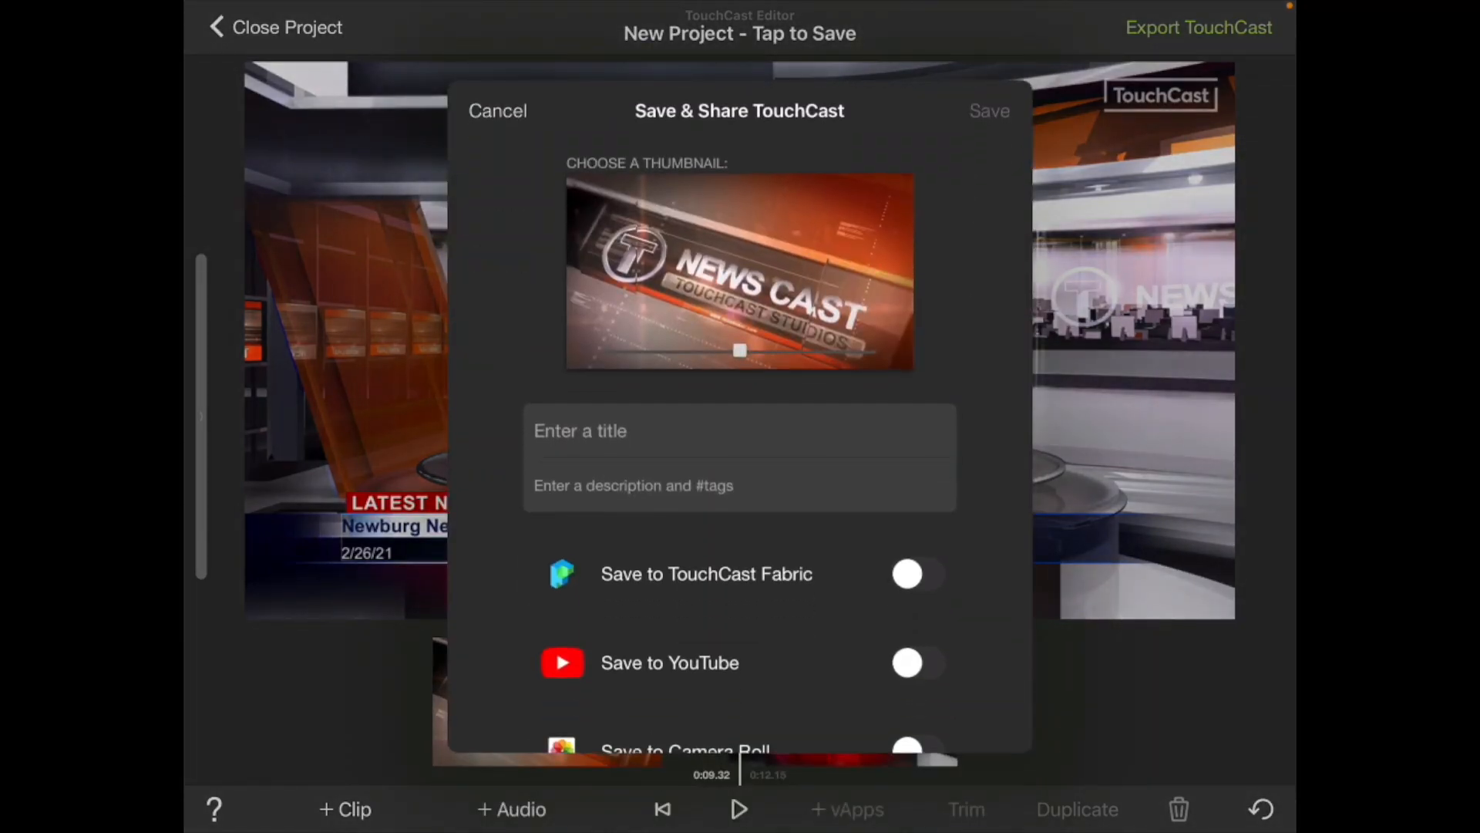
click(739, 430)
text(2/26/21)
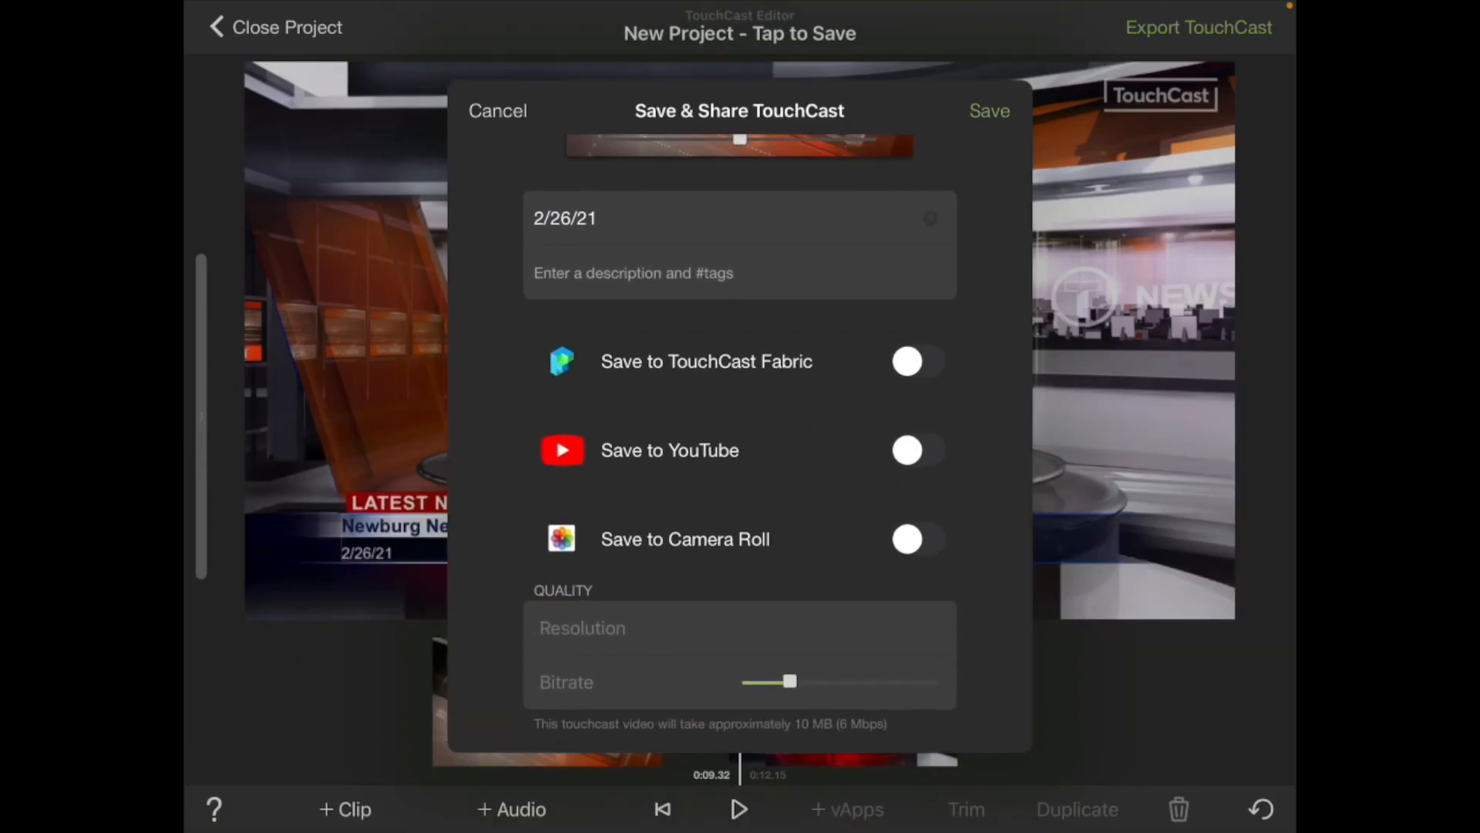
click(916, 539)
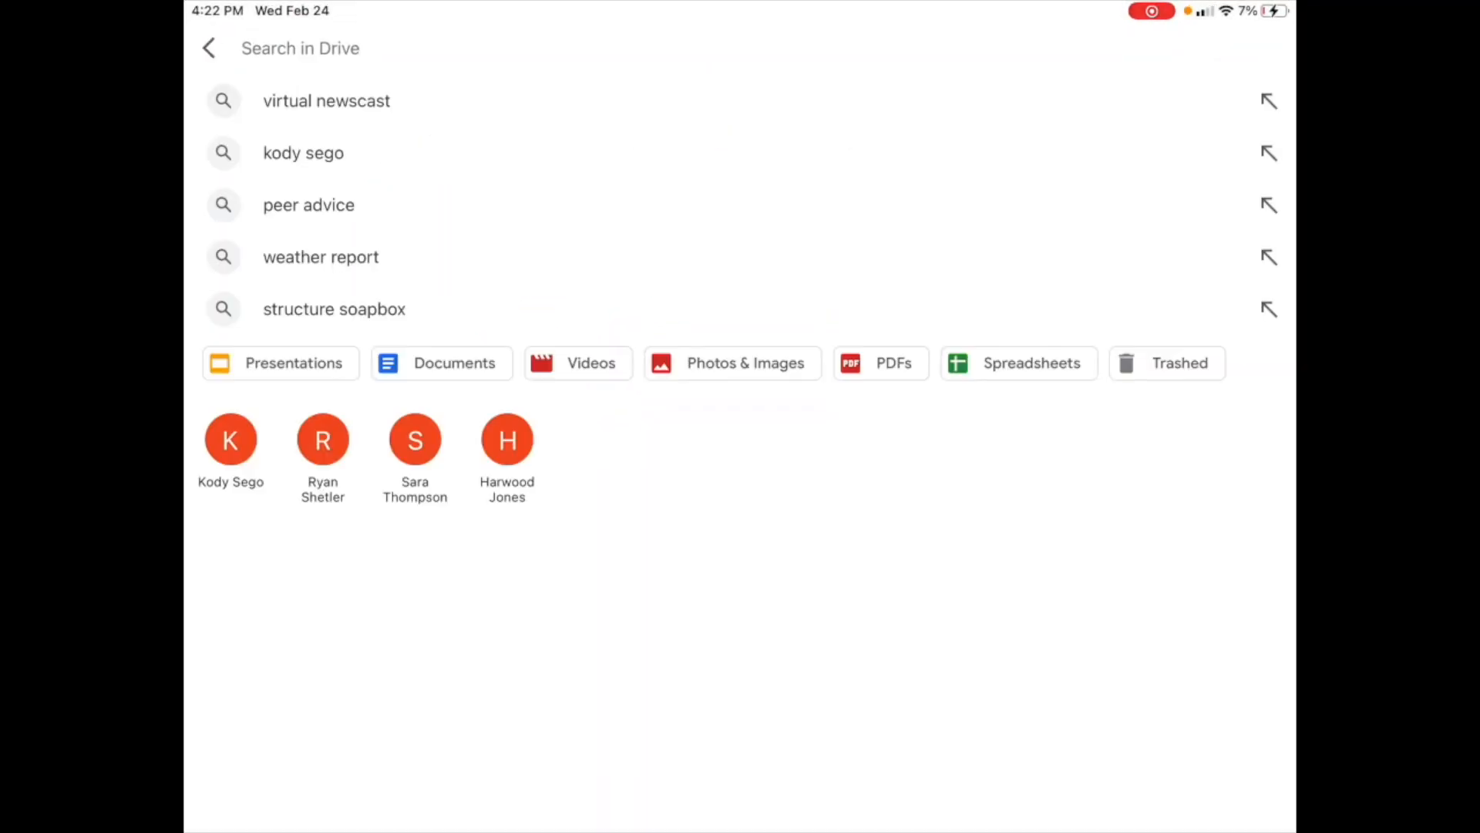
Upload the newscast clip to Newscast 2020 > Week 12 Jan. 29 and send the Tinkercad ad to iMovie
text(news)
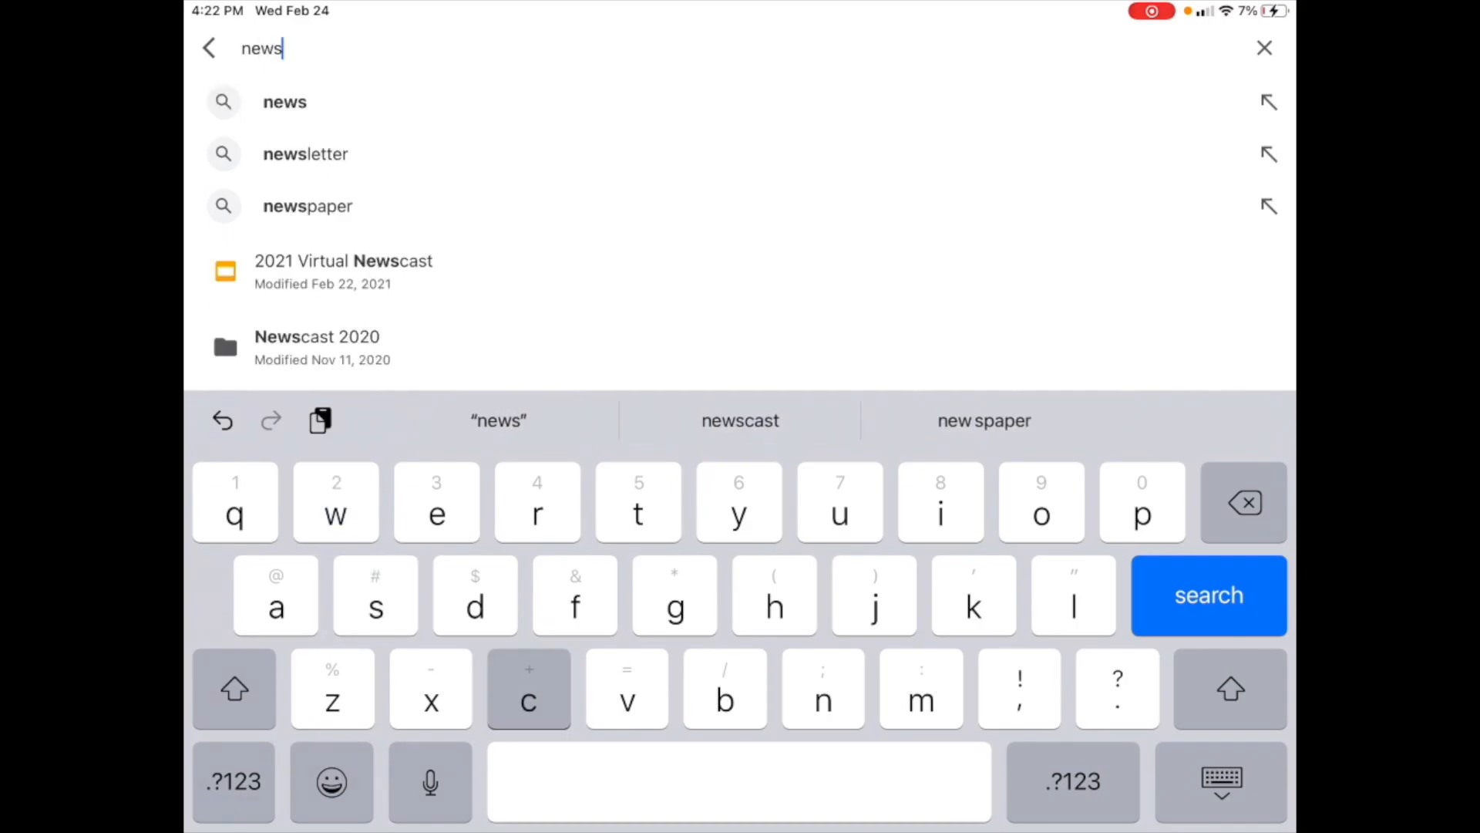
click(740, 420)
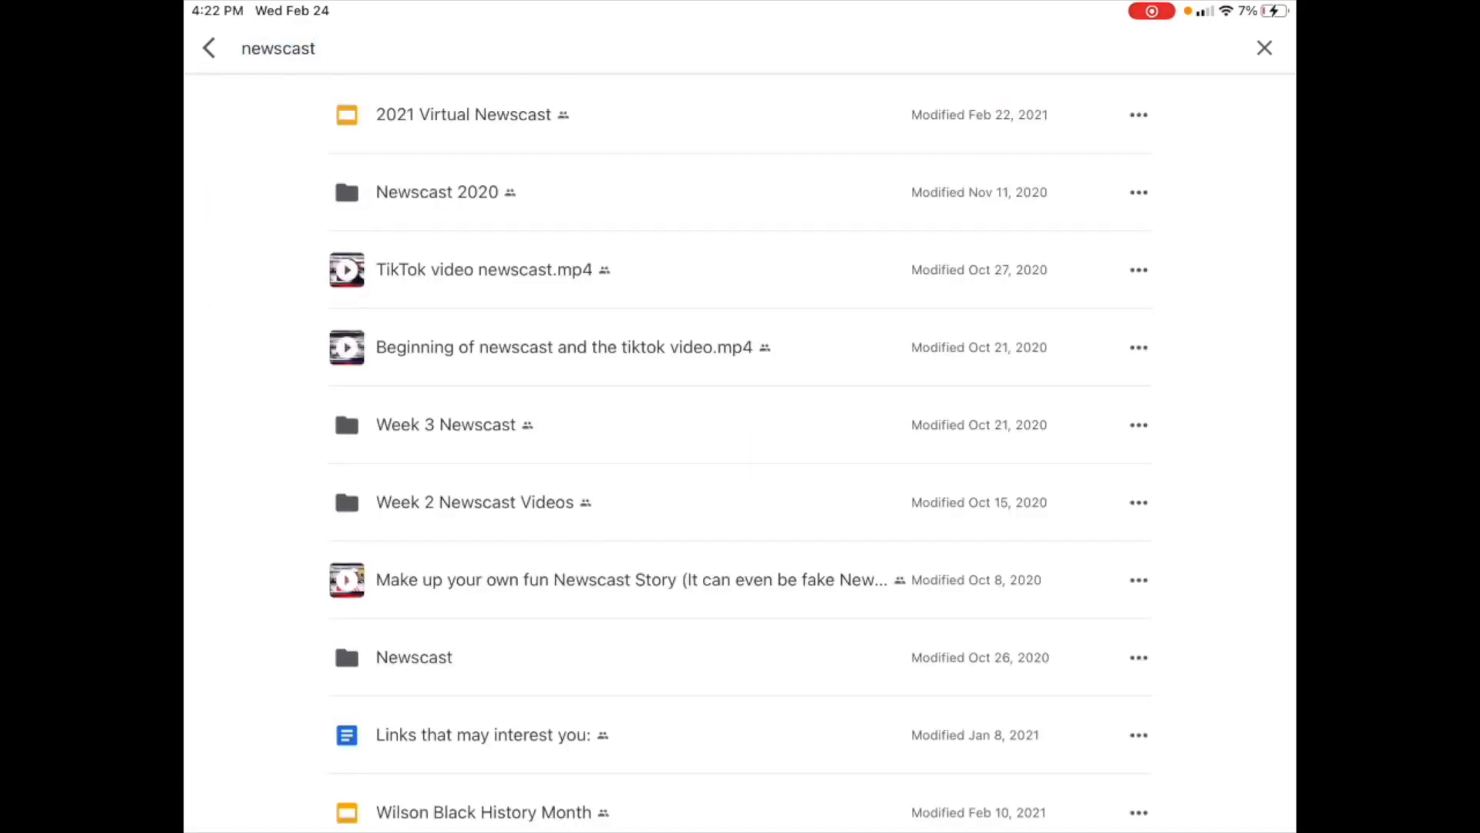
click(438, 192)
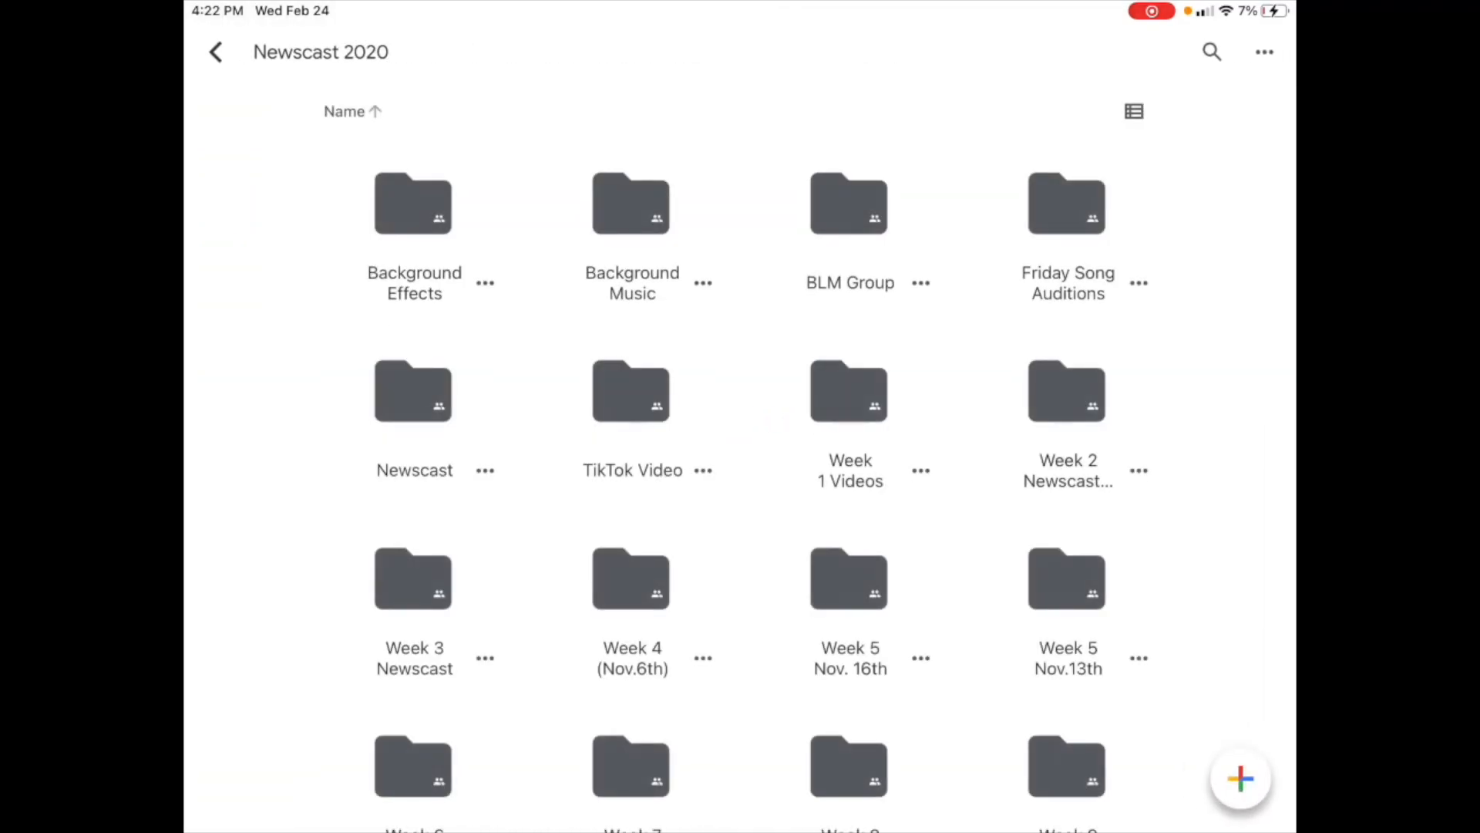
scroll(down, 3)
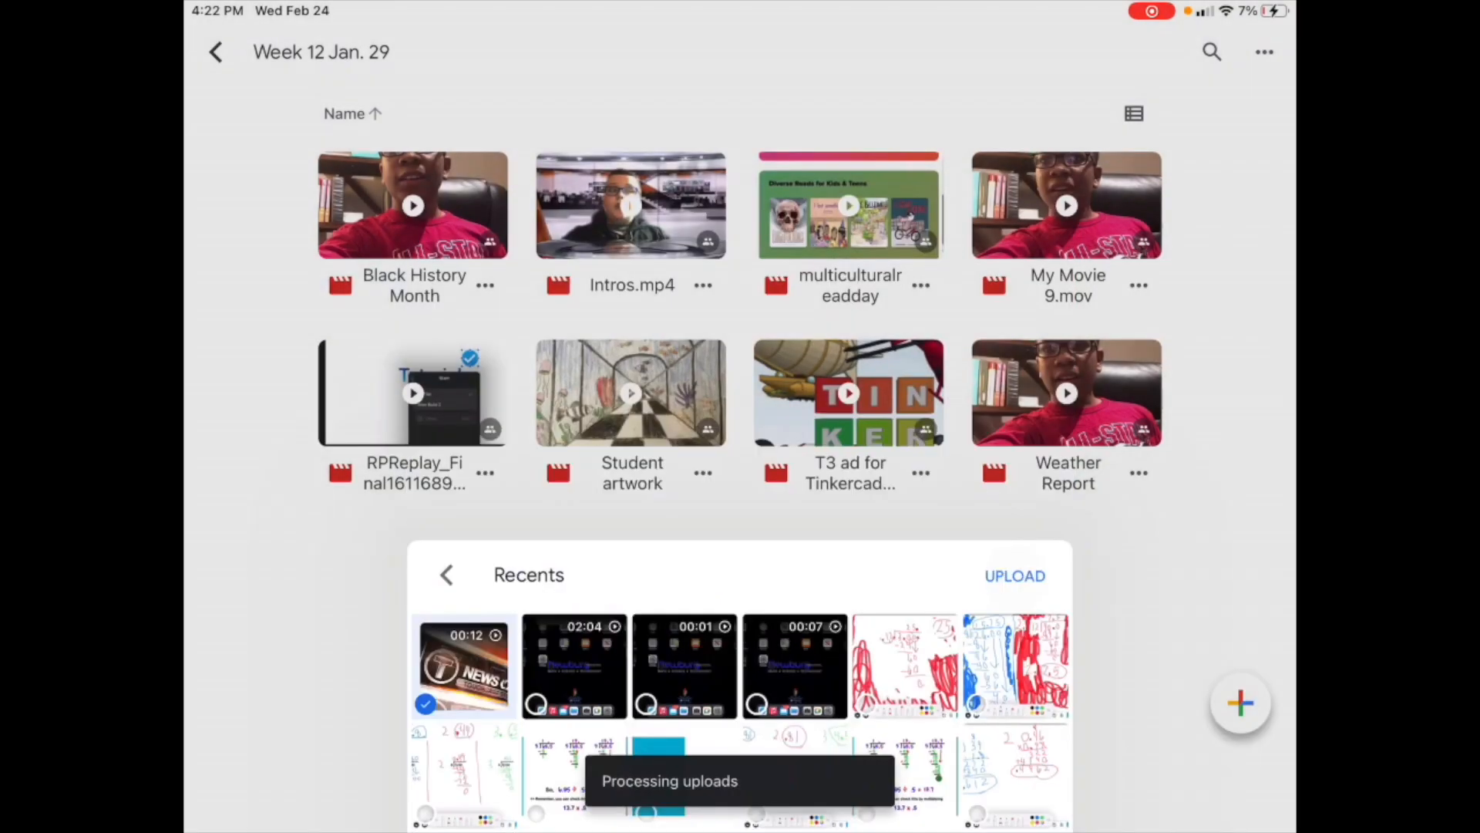
click(1014, 576)
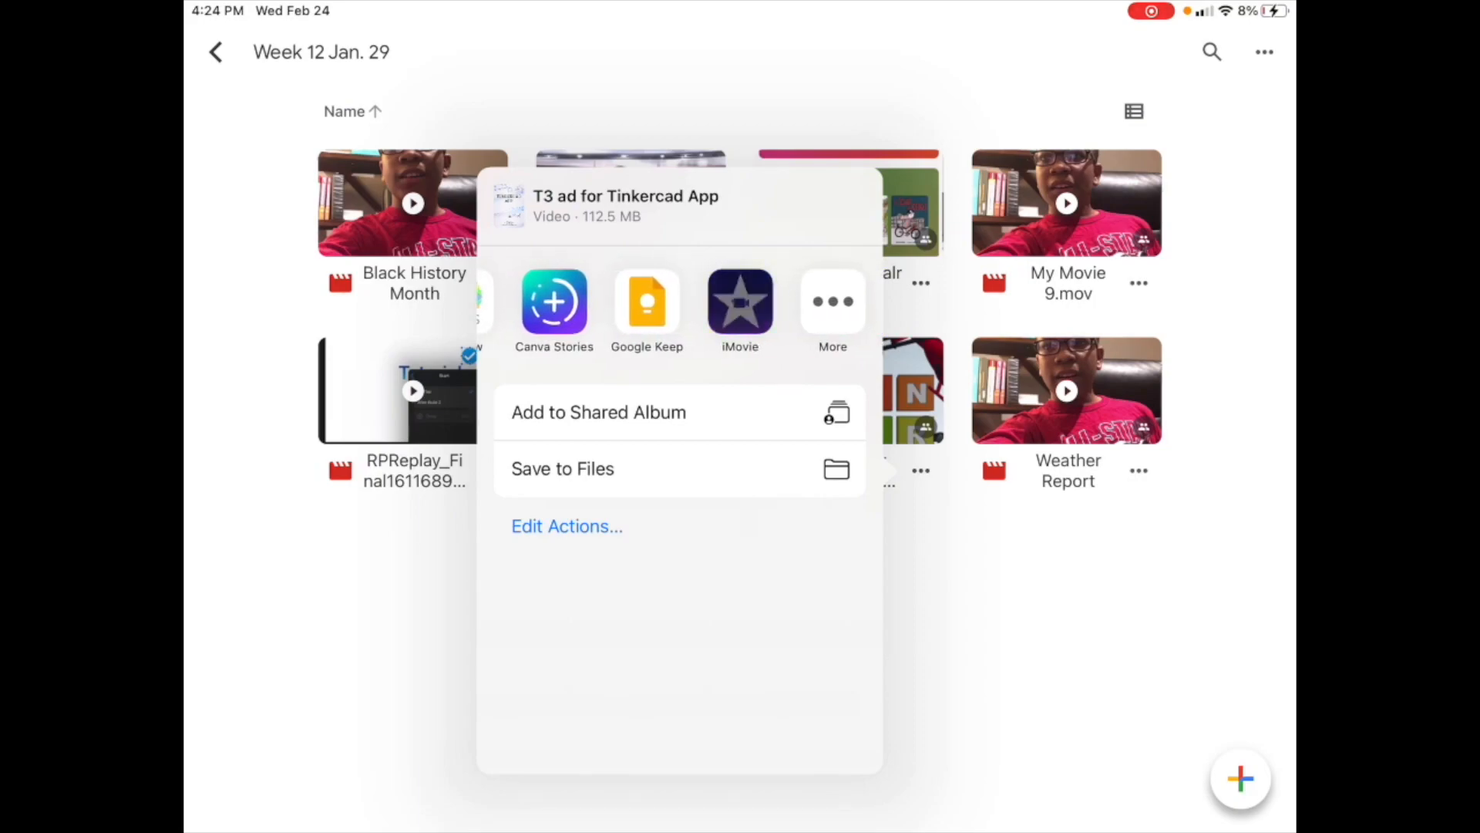
click(740, 302)
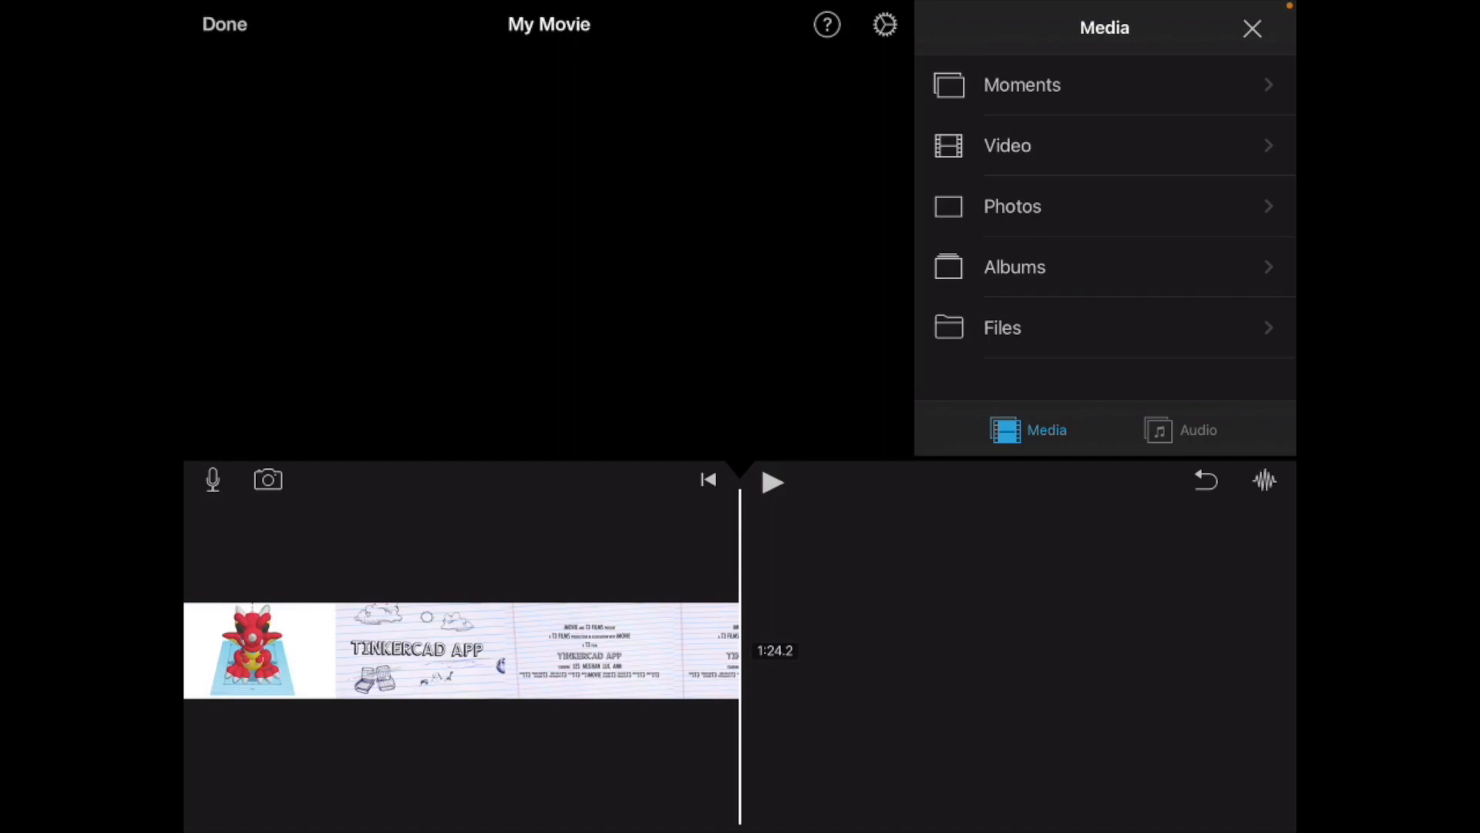
Add the 8:01 newsroom recording from Video > All after the Tinkercad clip
click(1008, 146)
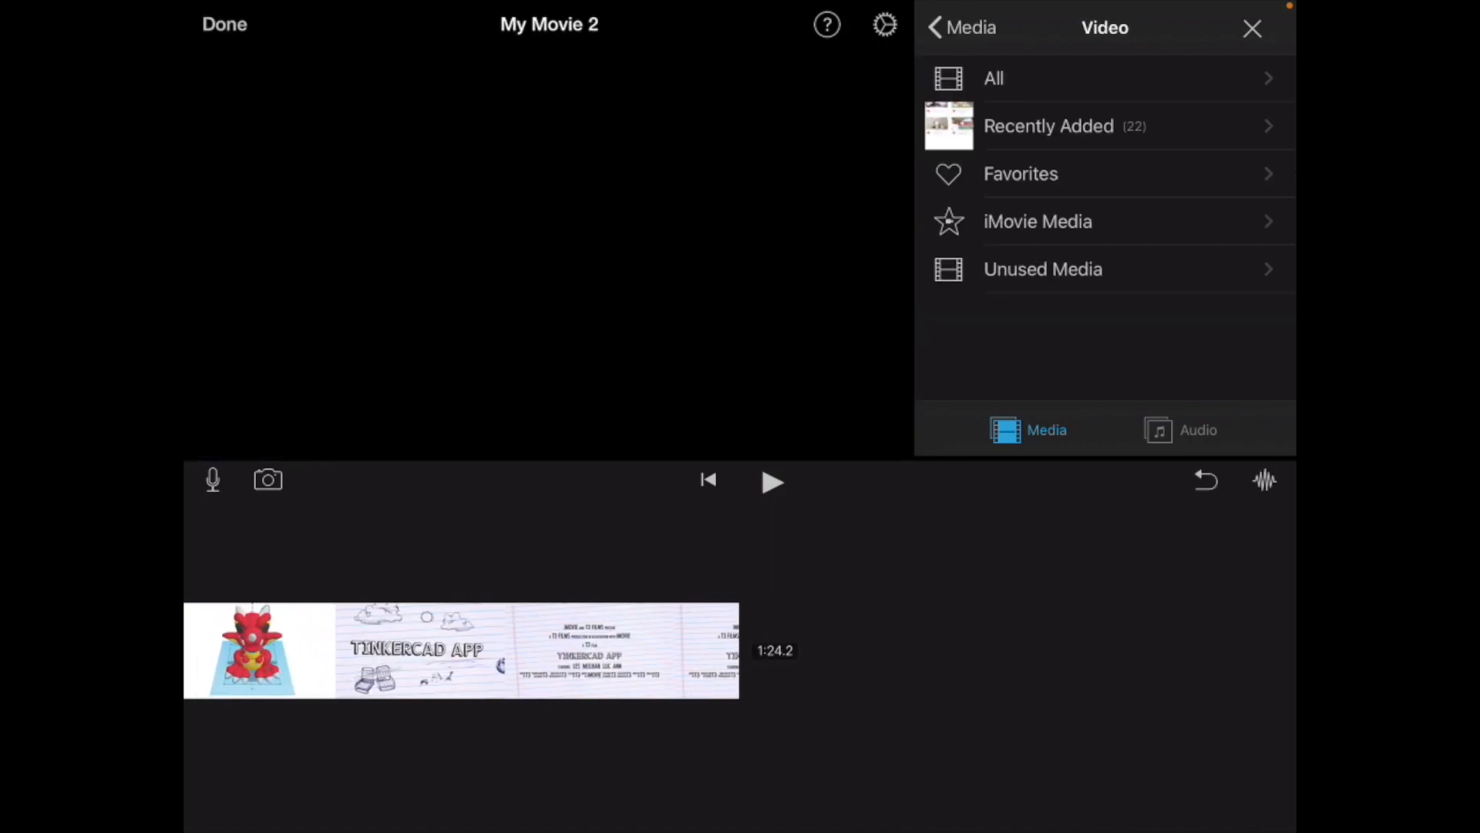
click(1047, 126)
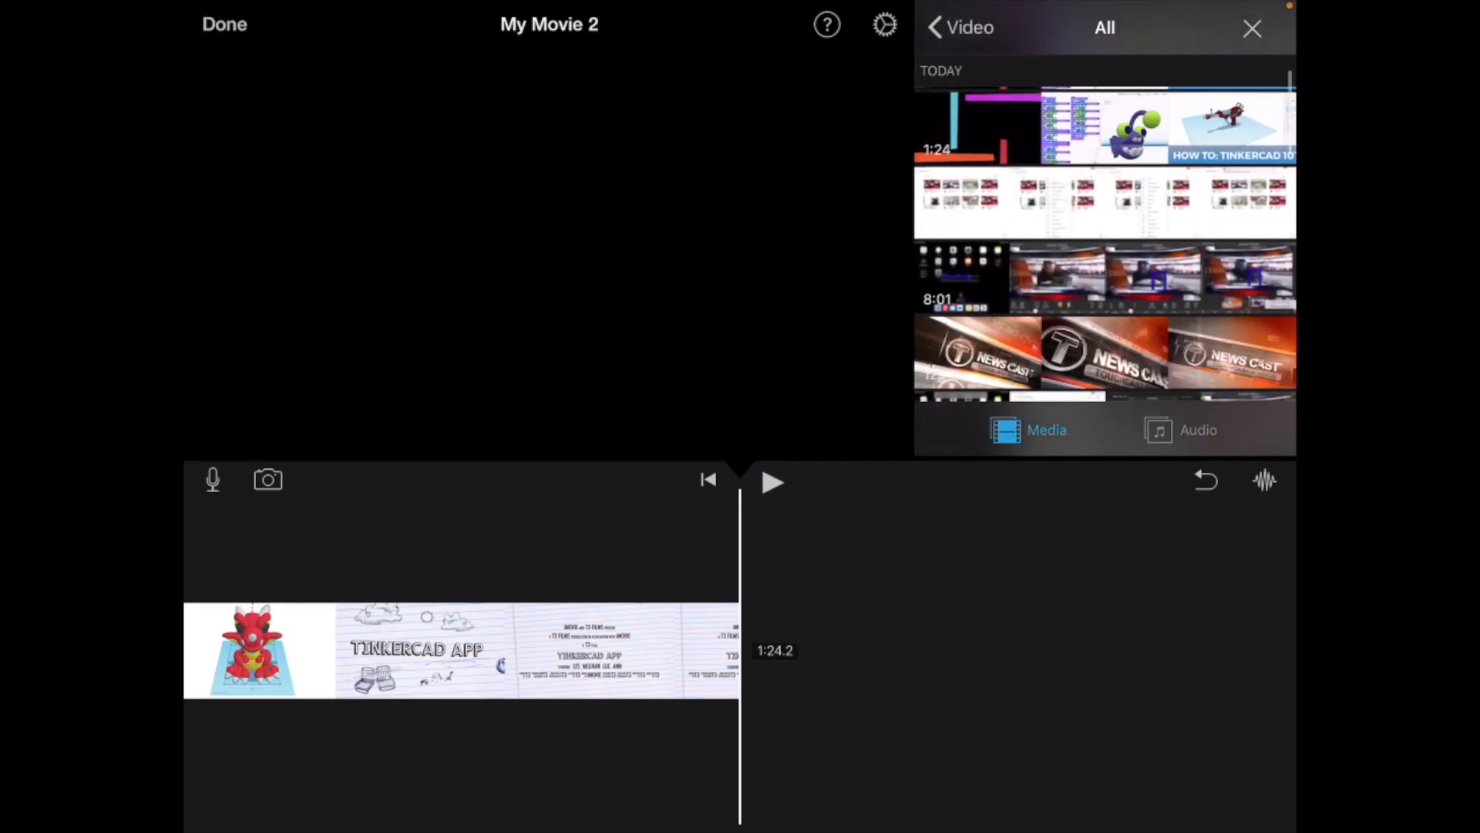
scroll(down, 3)
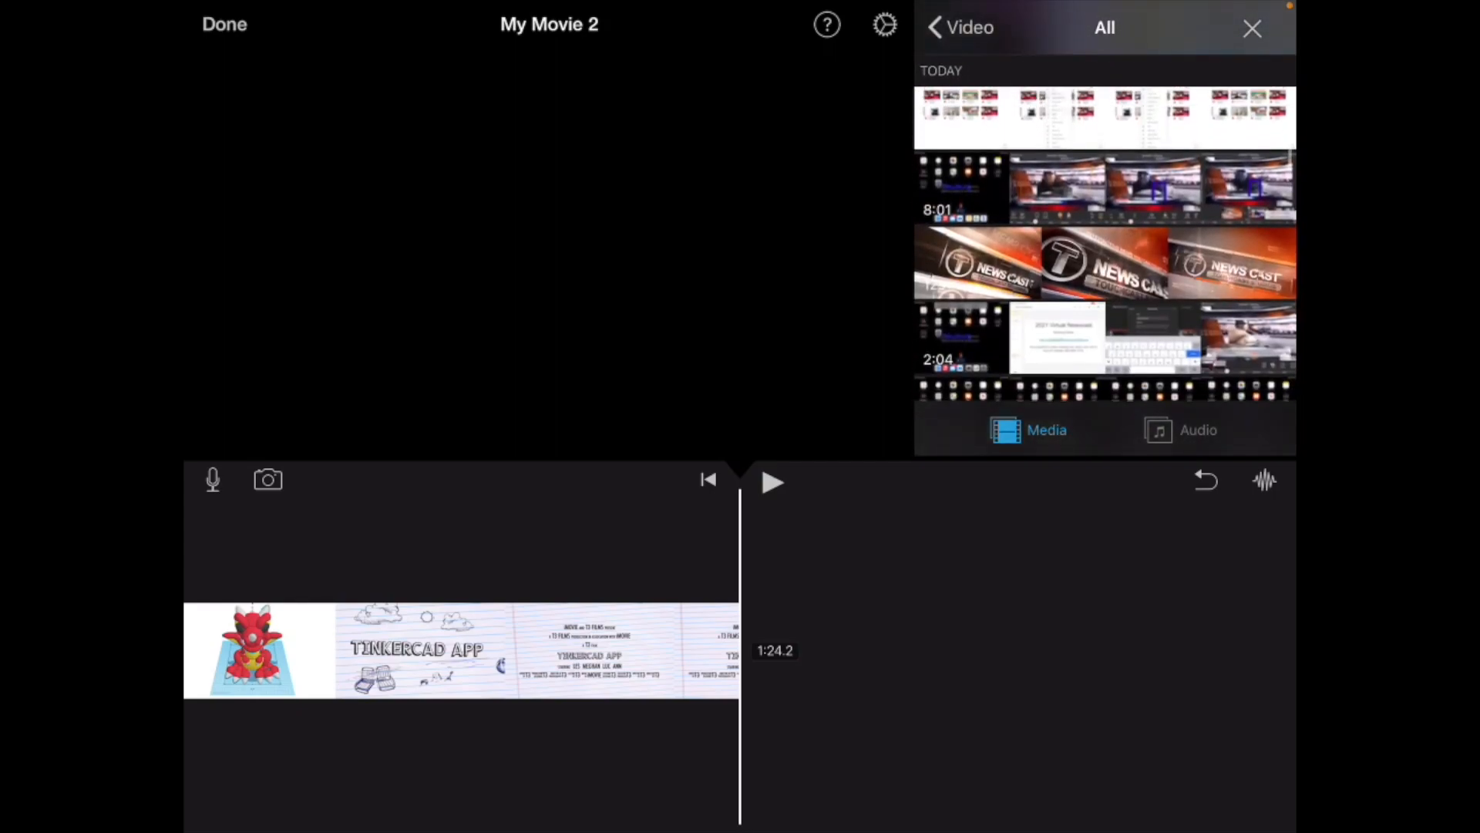
click(1057, 198)
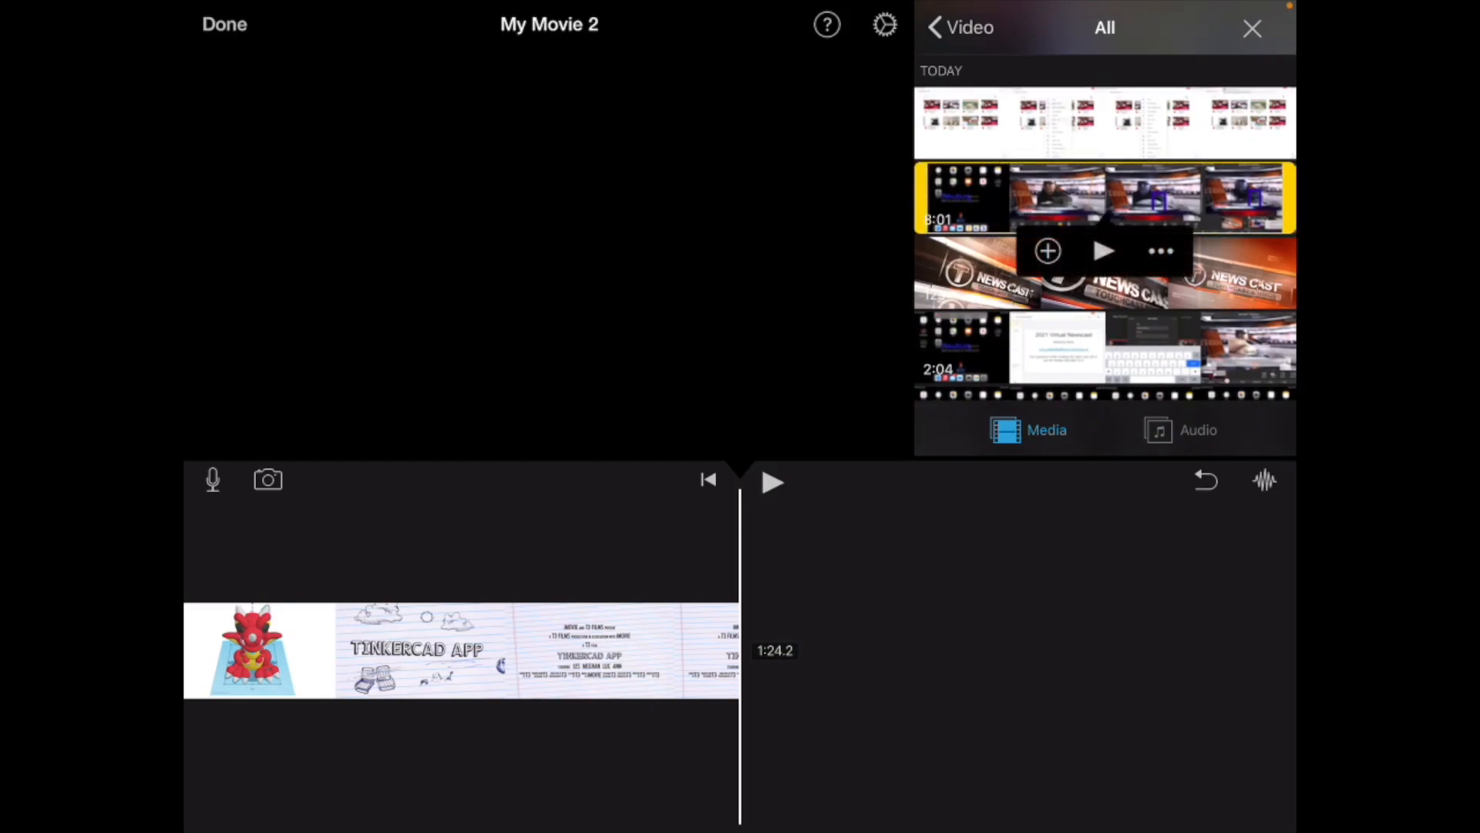
click(1046, 250)
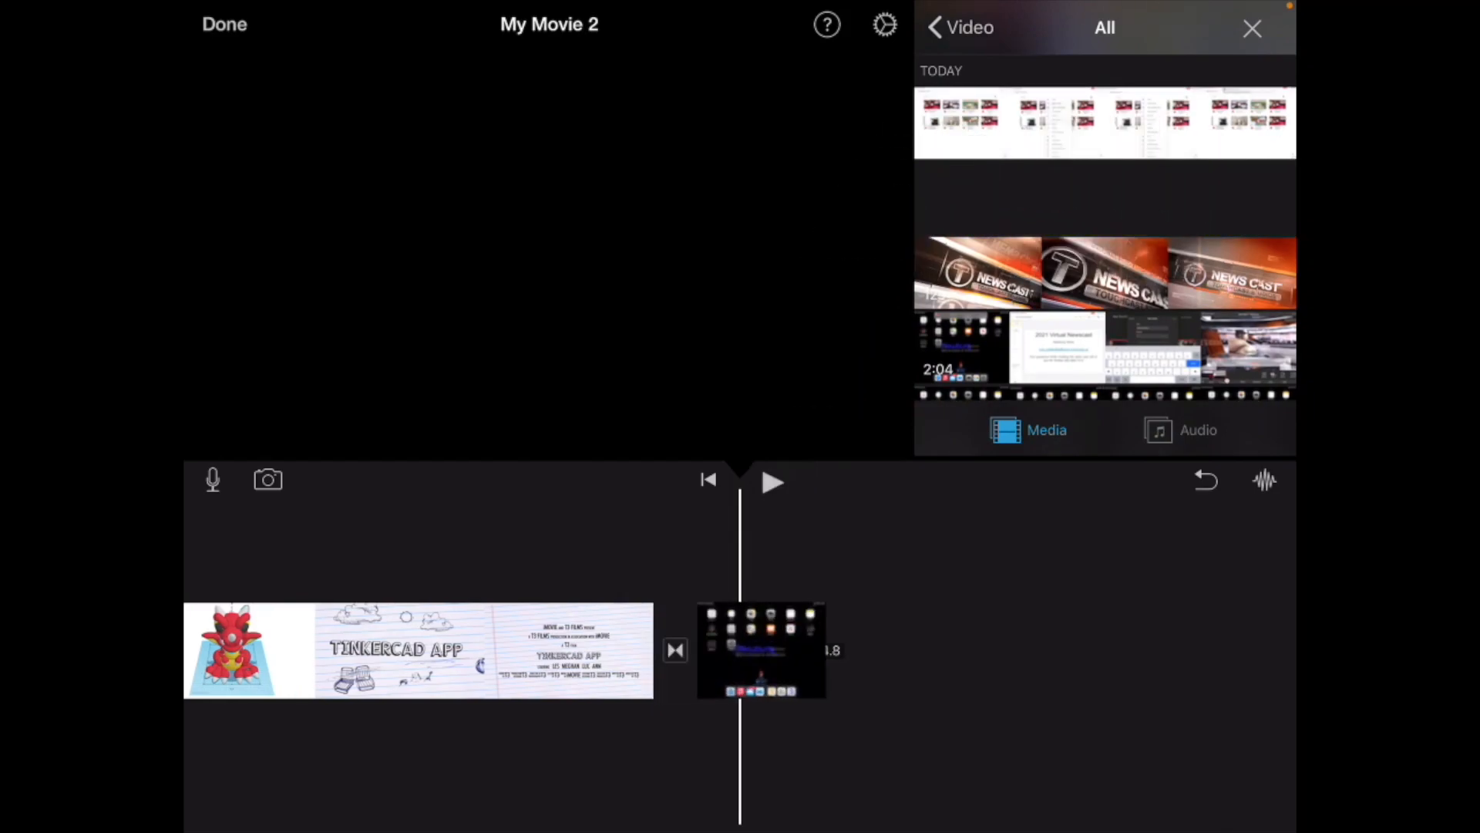
click(224, 24)
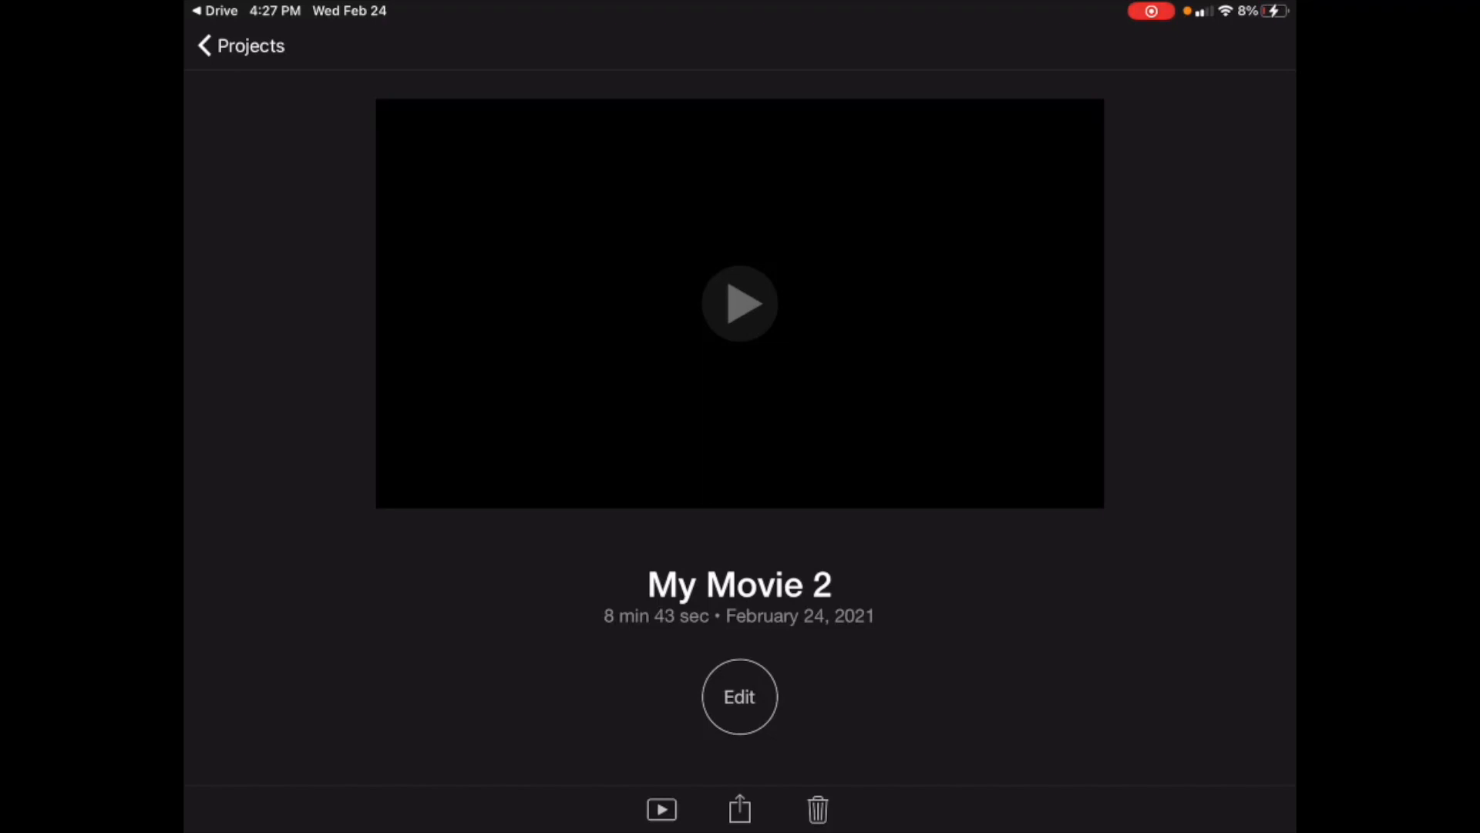
Save My Movie 2 as a video to the Photo Library at the chosen export size
click(739, 808)
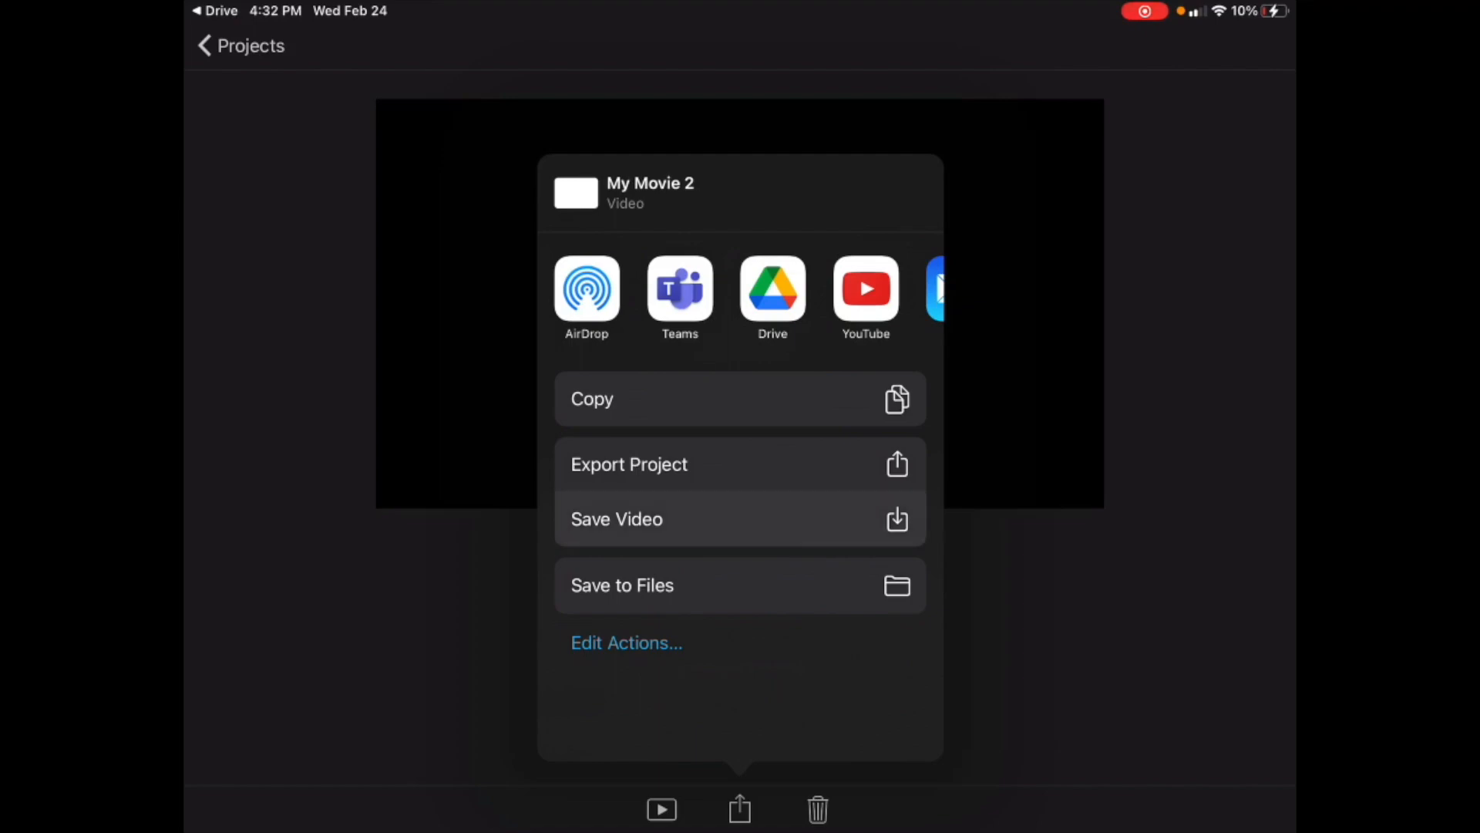
click(629, 463)
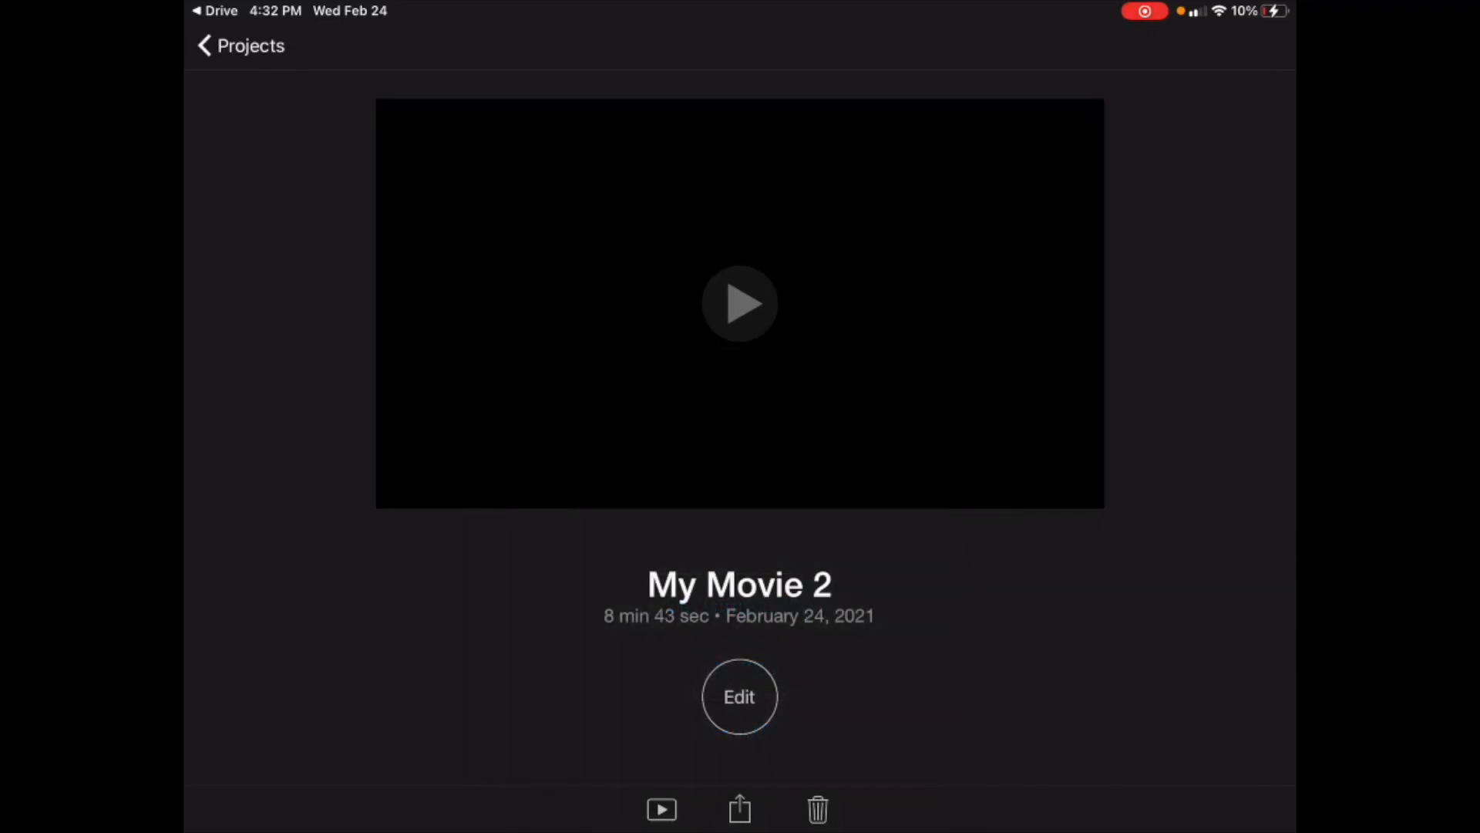
click(740, 809)
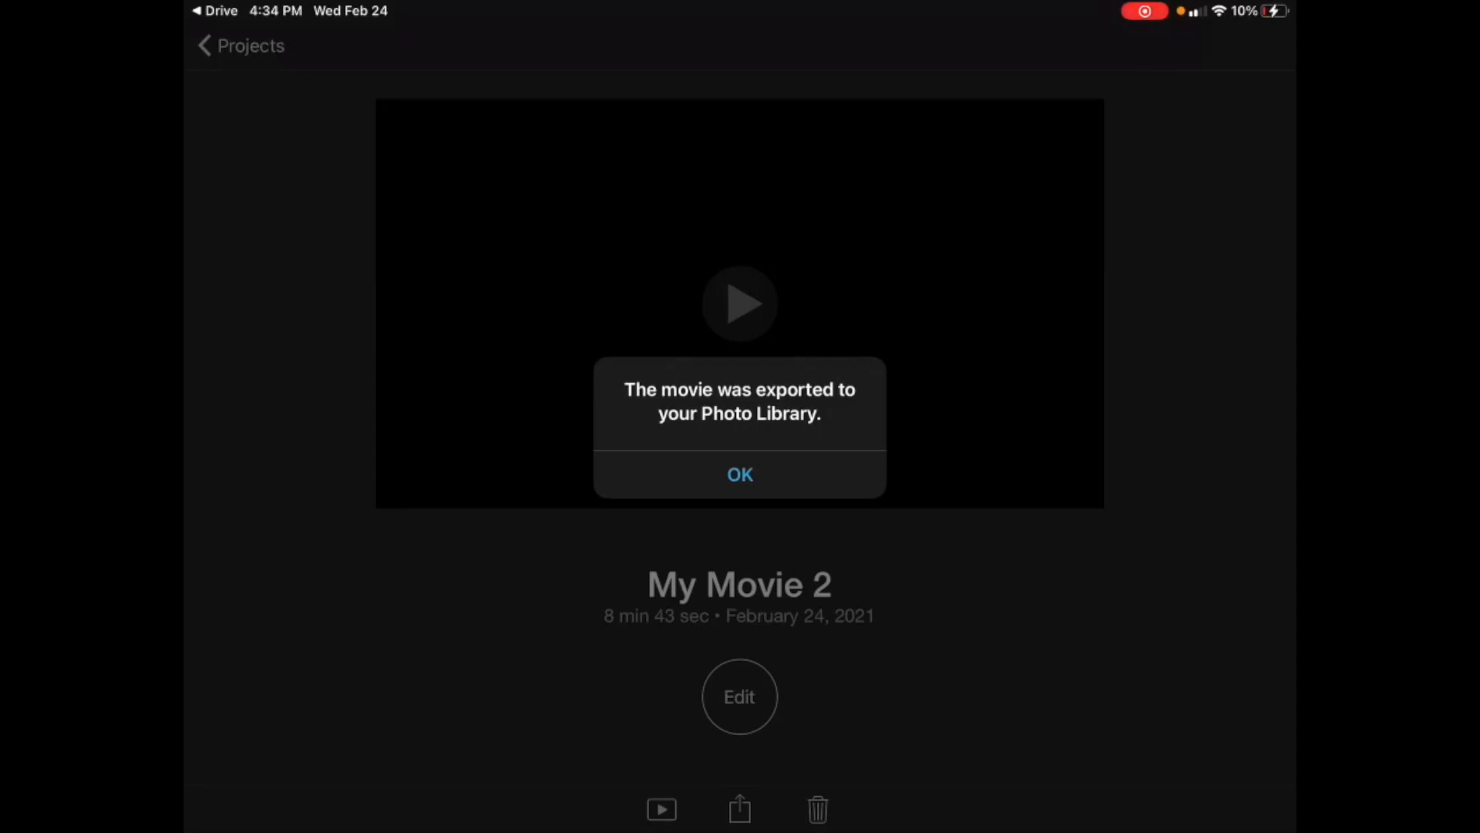
click(739, 474)
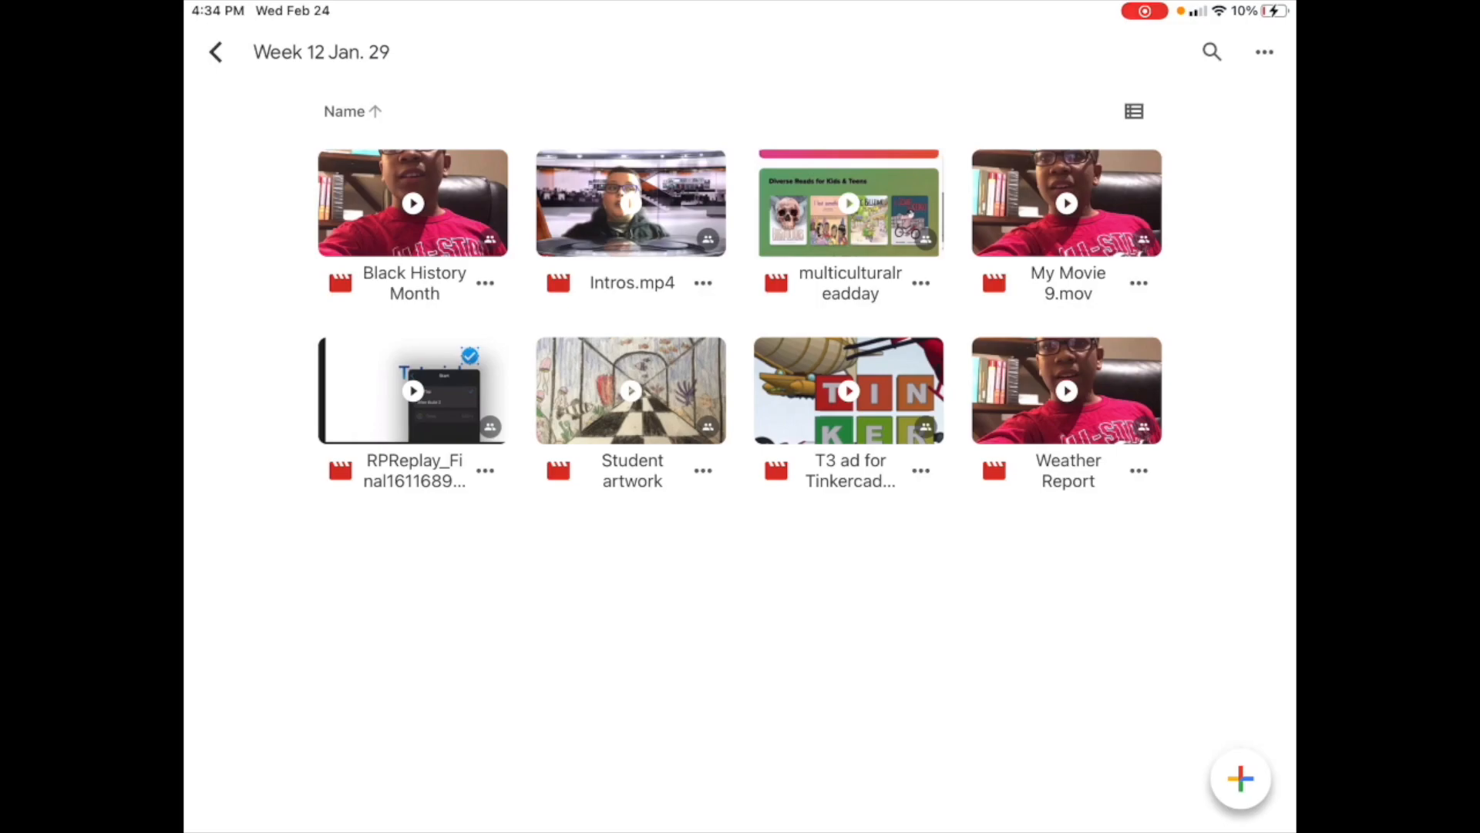
Upload the 8:42 movie from Recents into the Week 12 Jan. 29 folder
click(1240, 778)
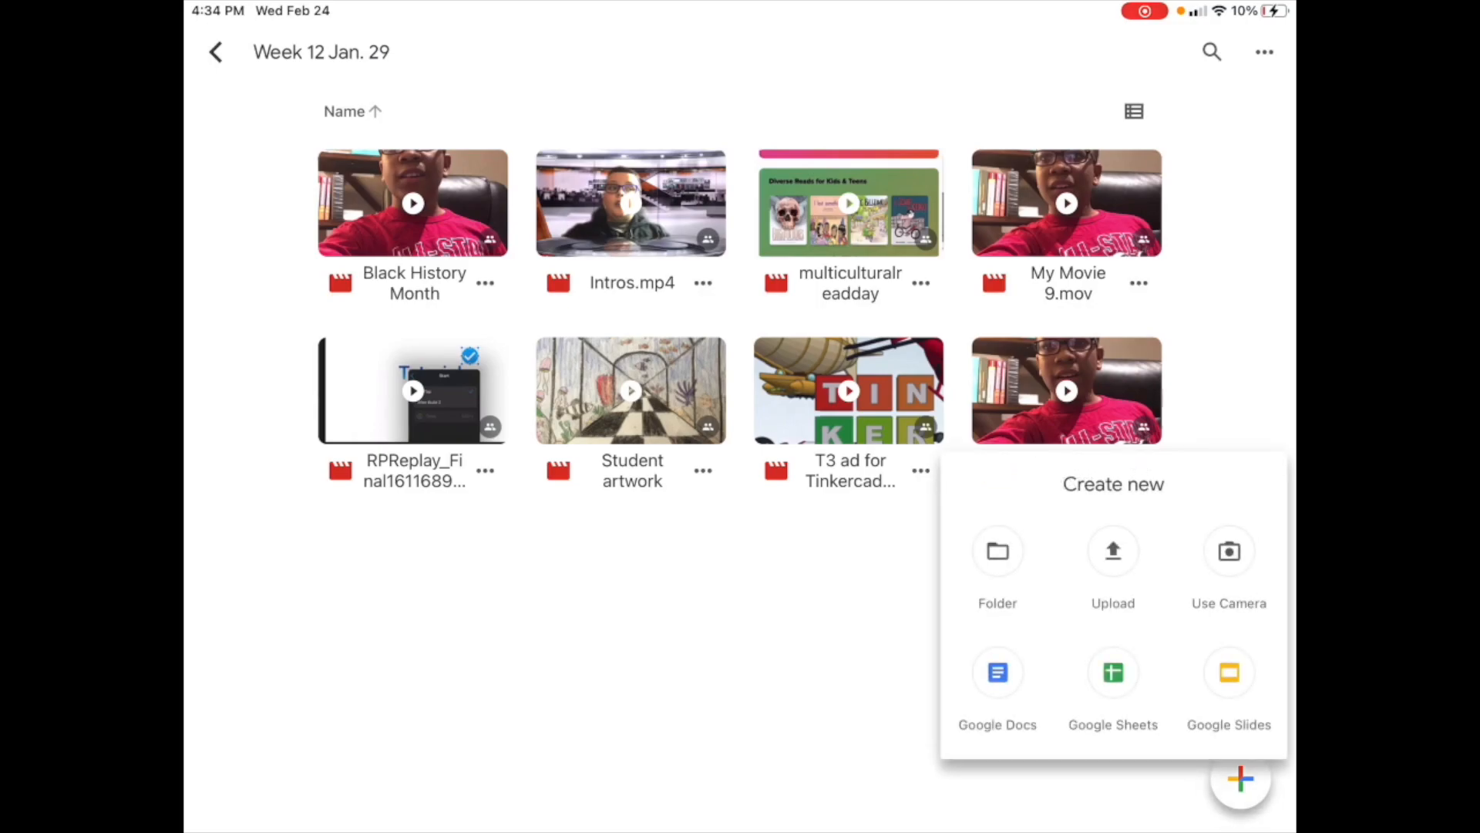
click(1111, 562)
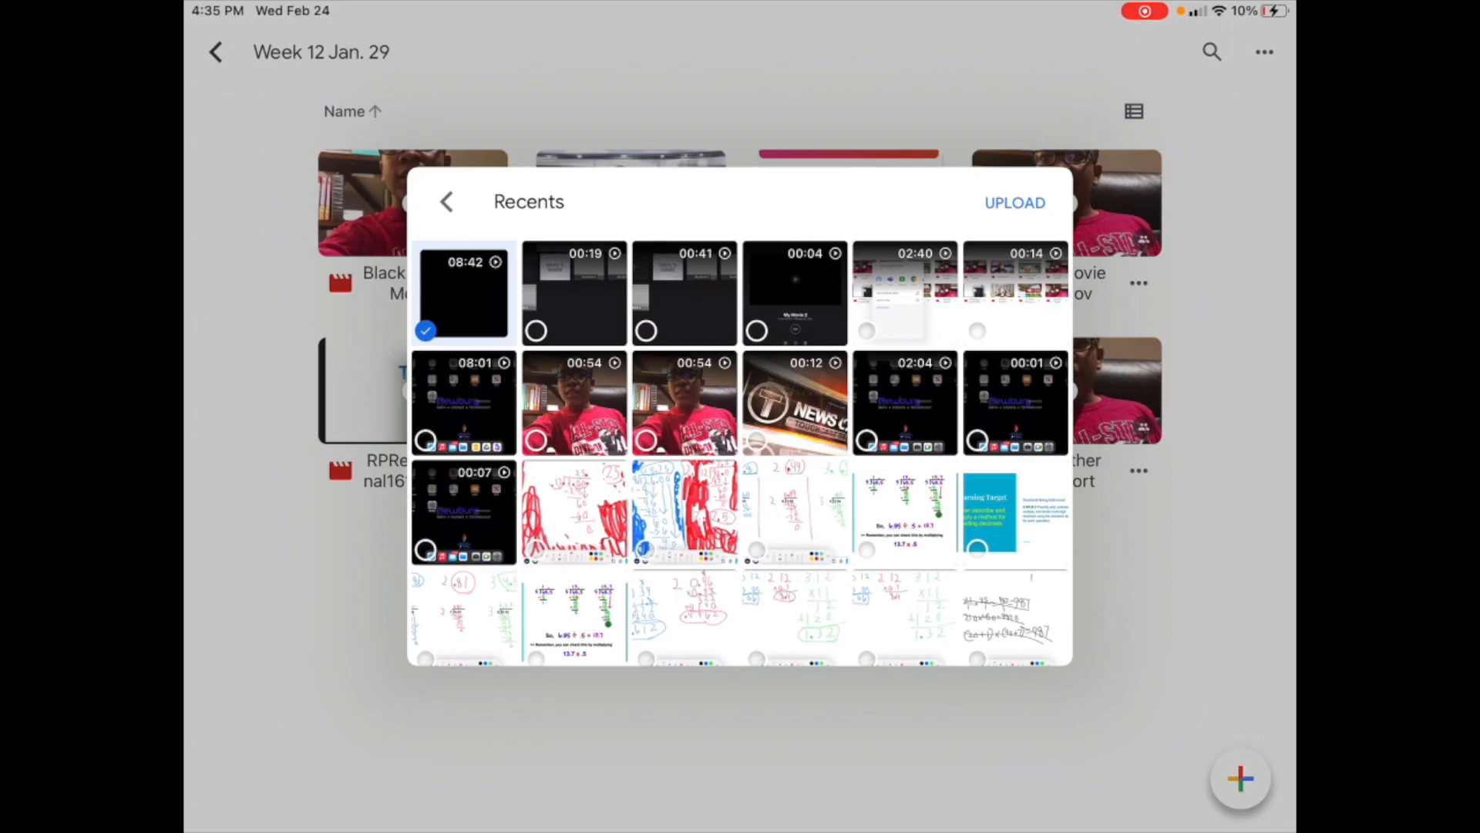
click(1014, 202)
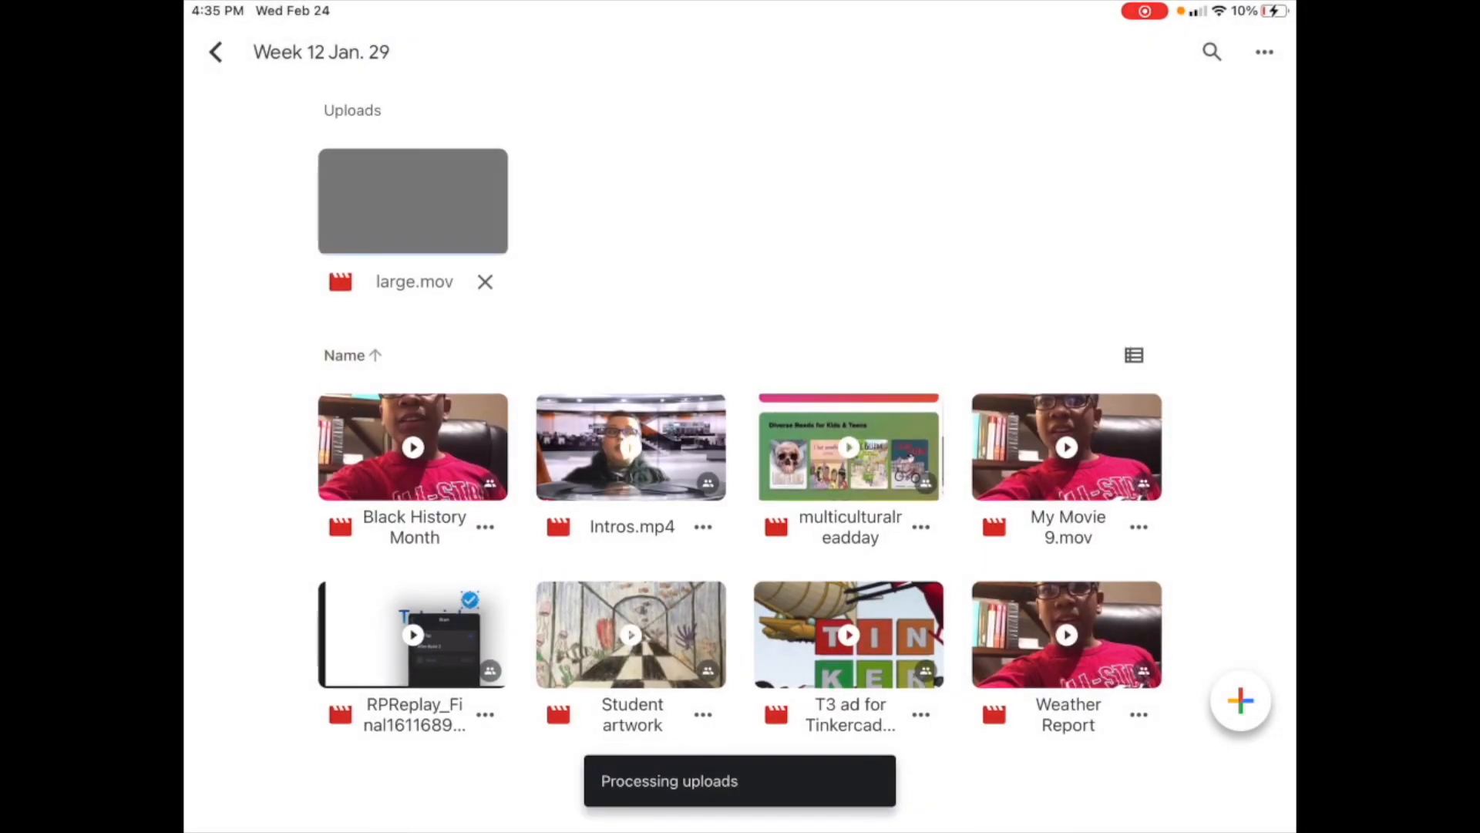